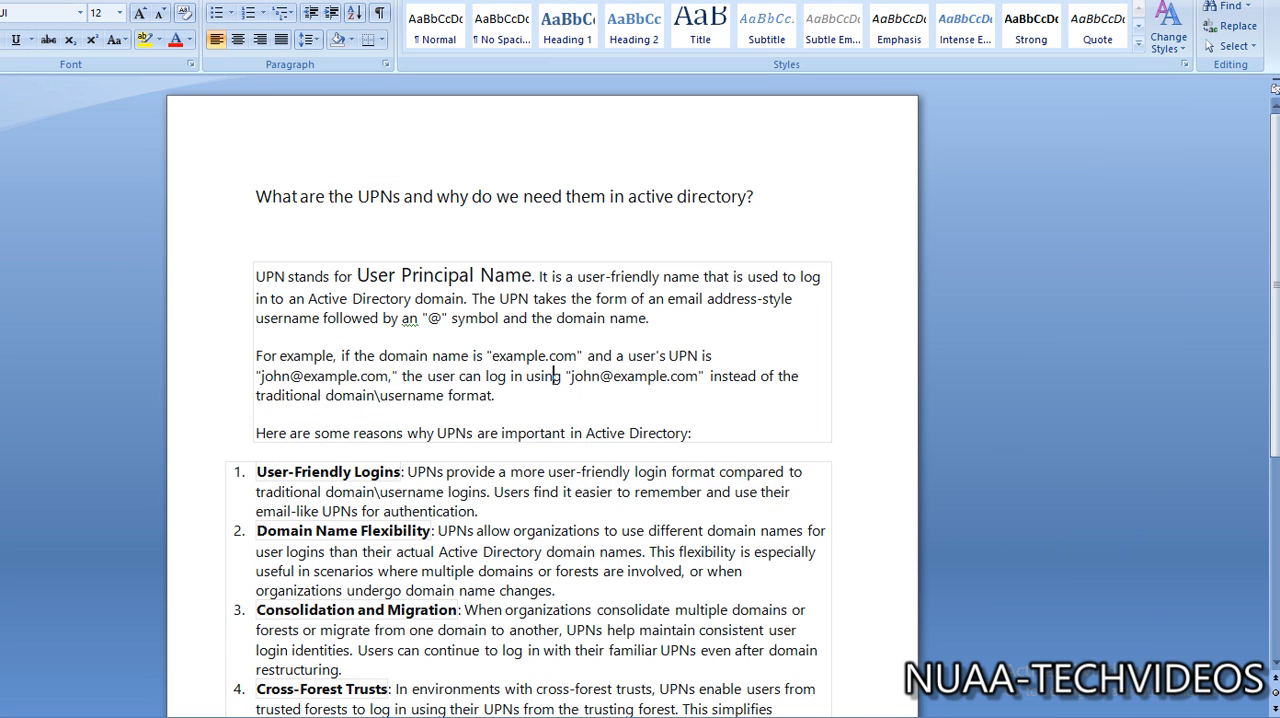
Scroll the UPN notes down to the sixth reason and the closing summary paragraph
scroll(down, 3)
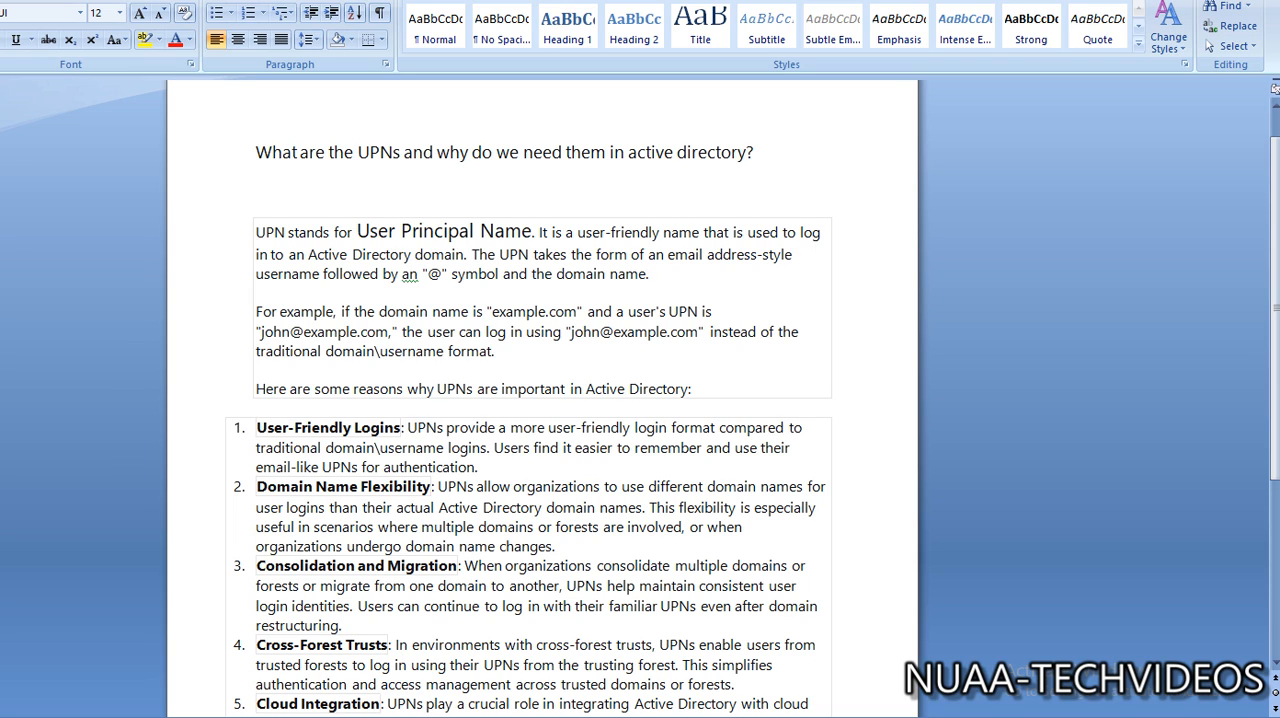
scroll(down, 3)
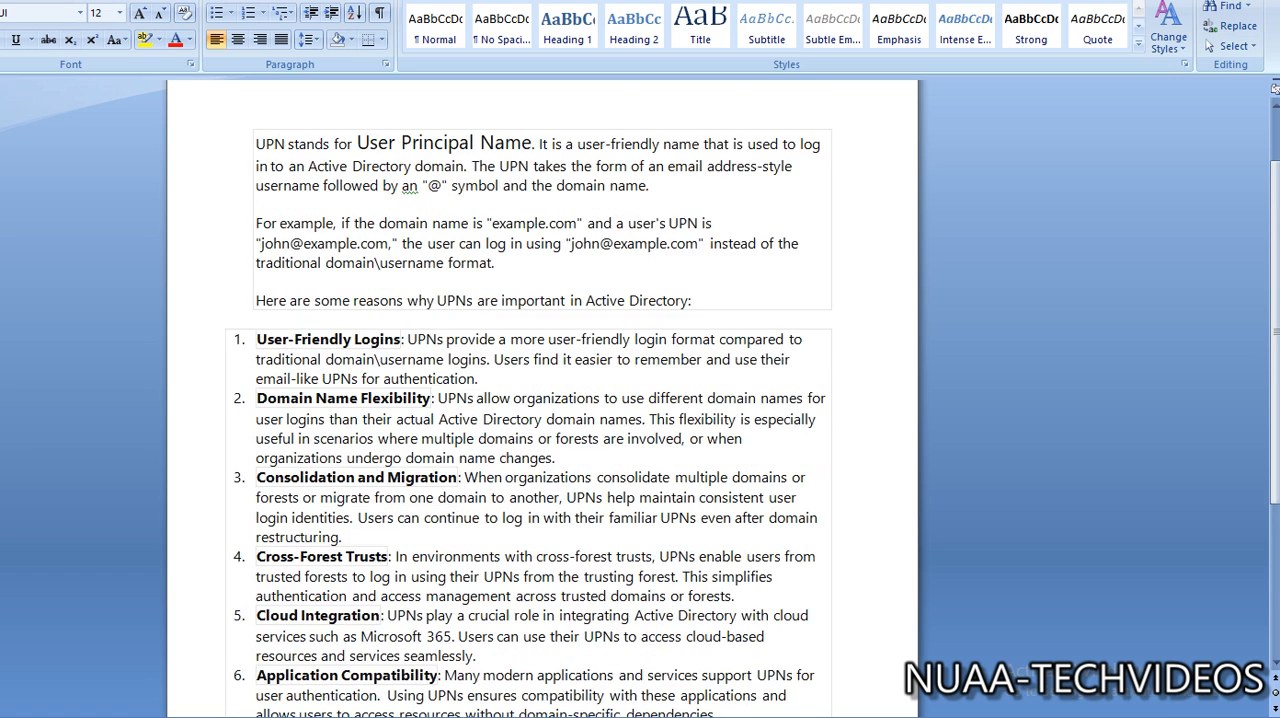
scroll(down, 3)
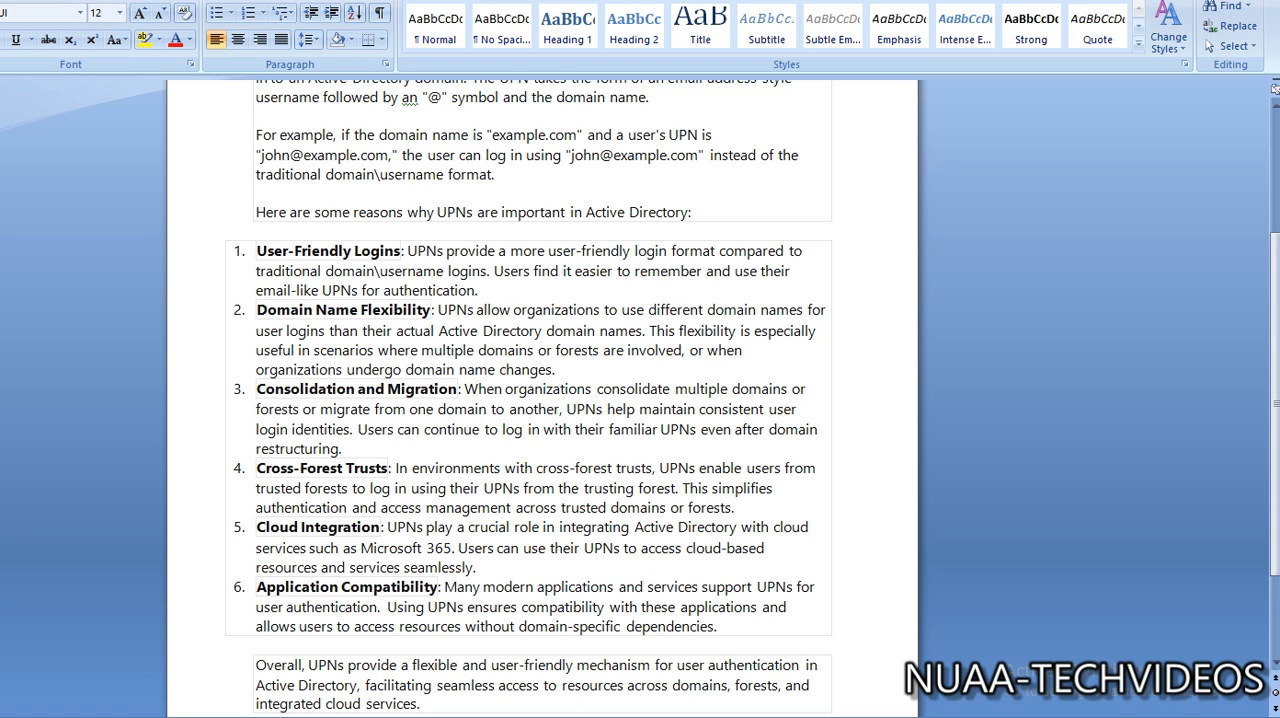
scroll(down, 3)
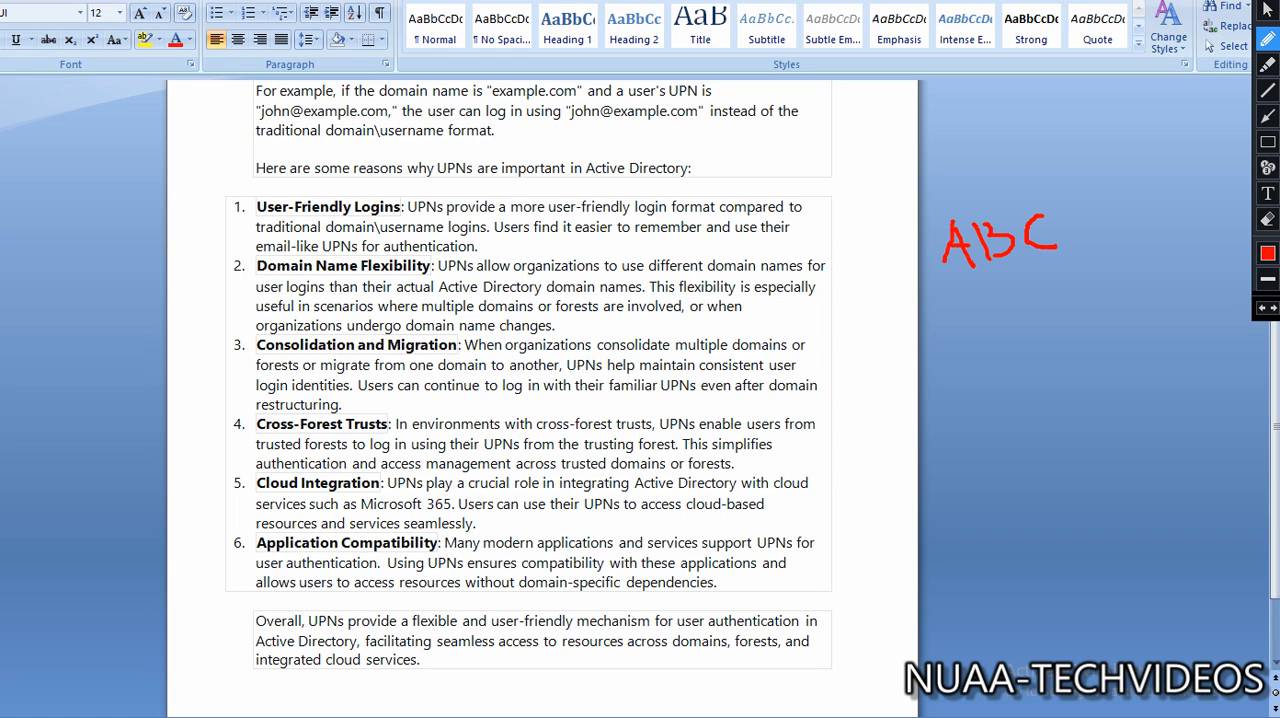
Handwrite .COM after ABC in red and begin a second name below the underline
drag(1090, 250, 1135, 220)
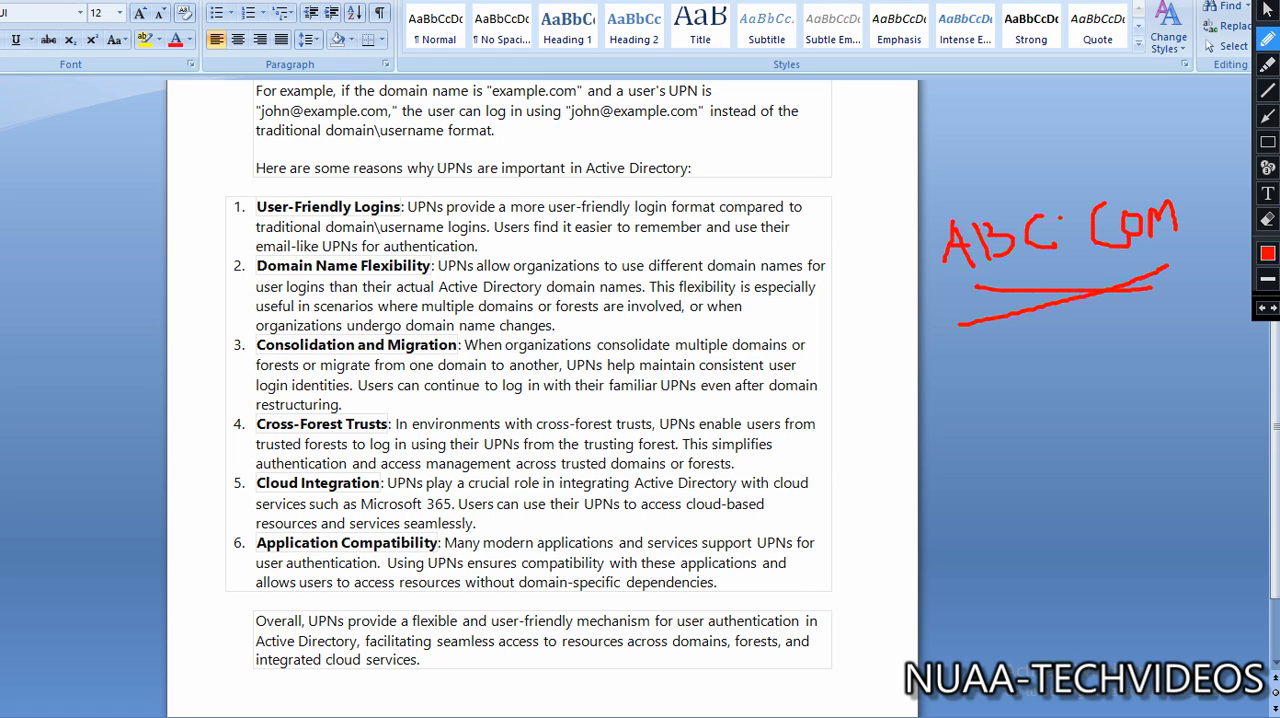
drag(980, 375, 980, 410)
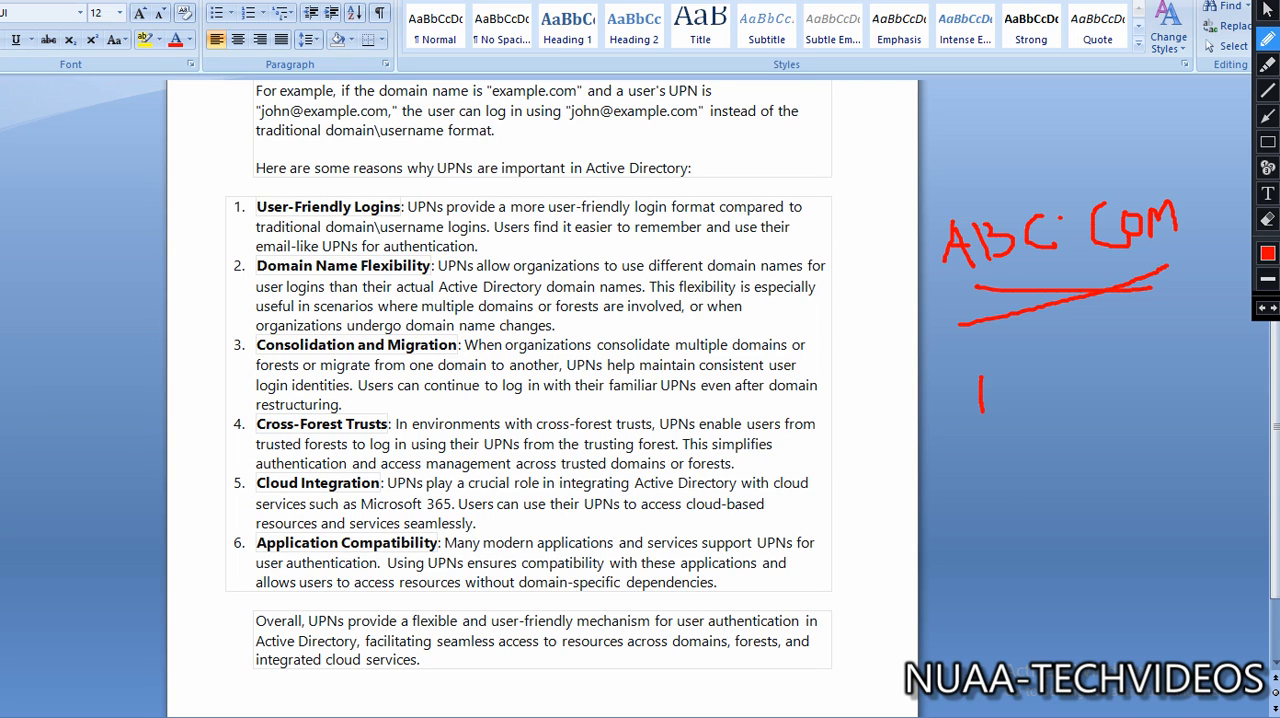
Handwrite the second domain name ABCD.COM in red beneath the underlined ABC.COM
drag(985, 390, 1005, 390)
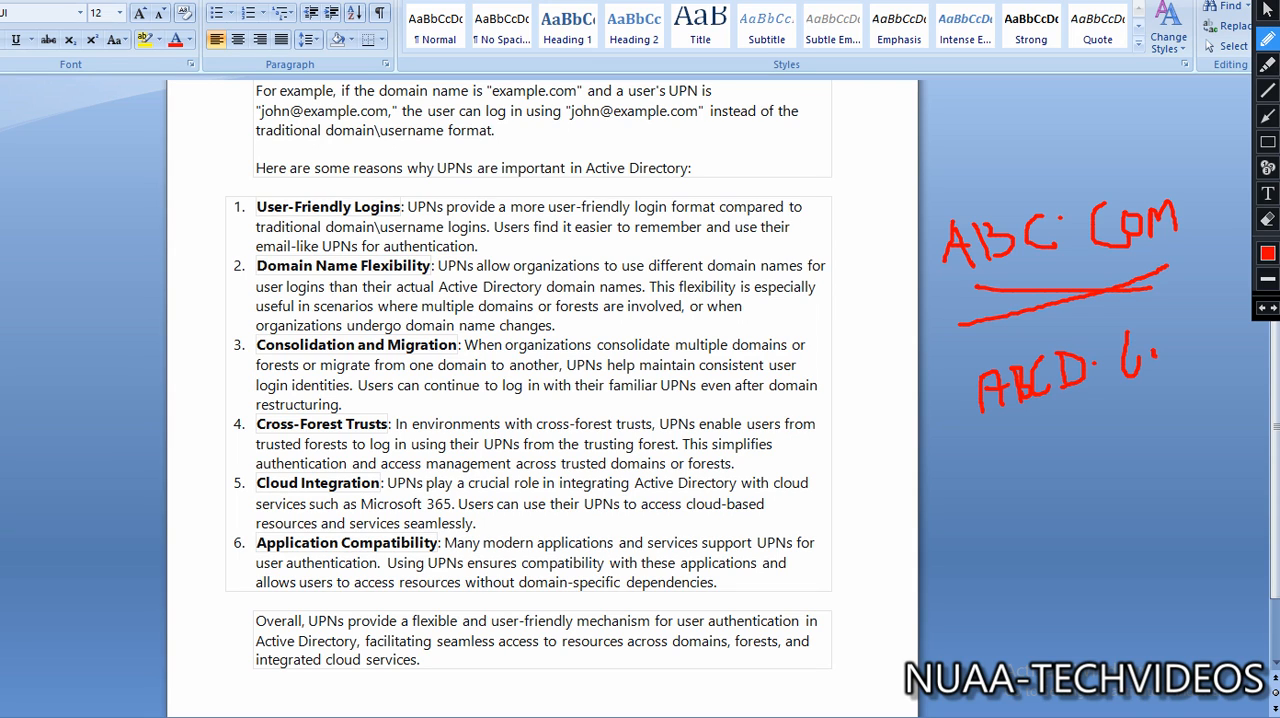
drag(1130, 365, 1185, 365)
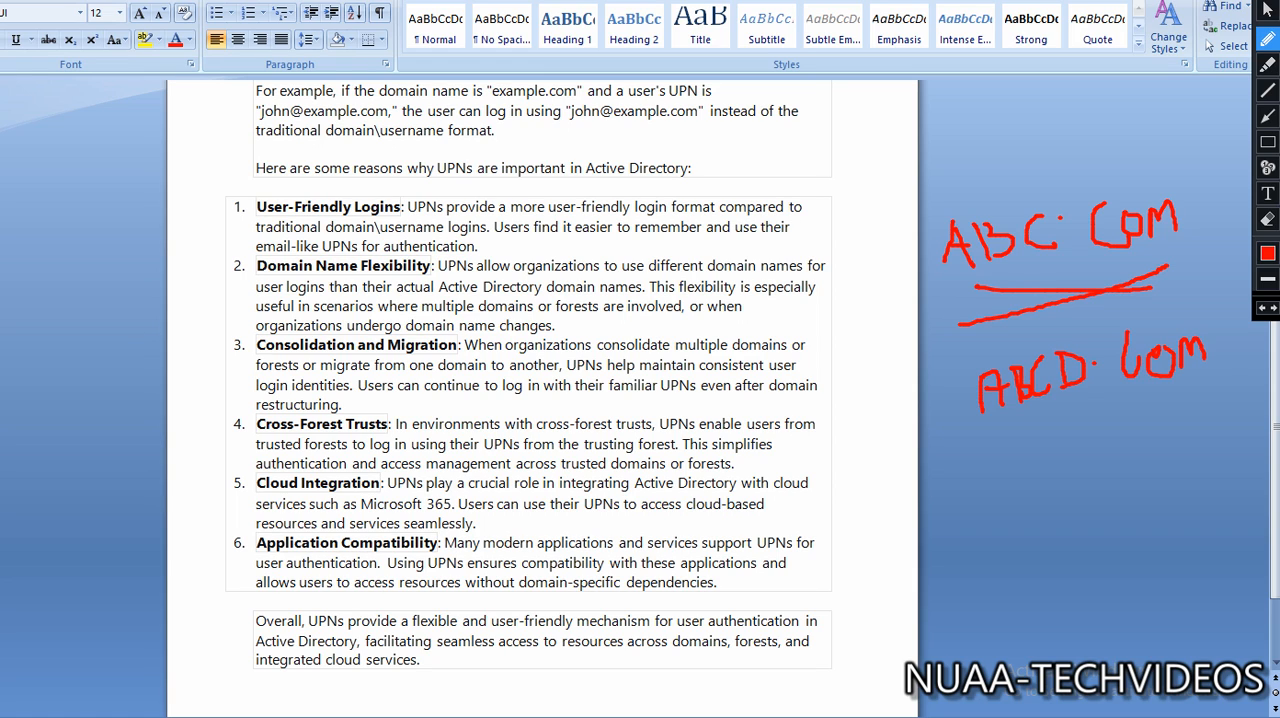
drag(945, 420, 1000, 465)
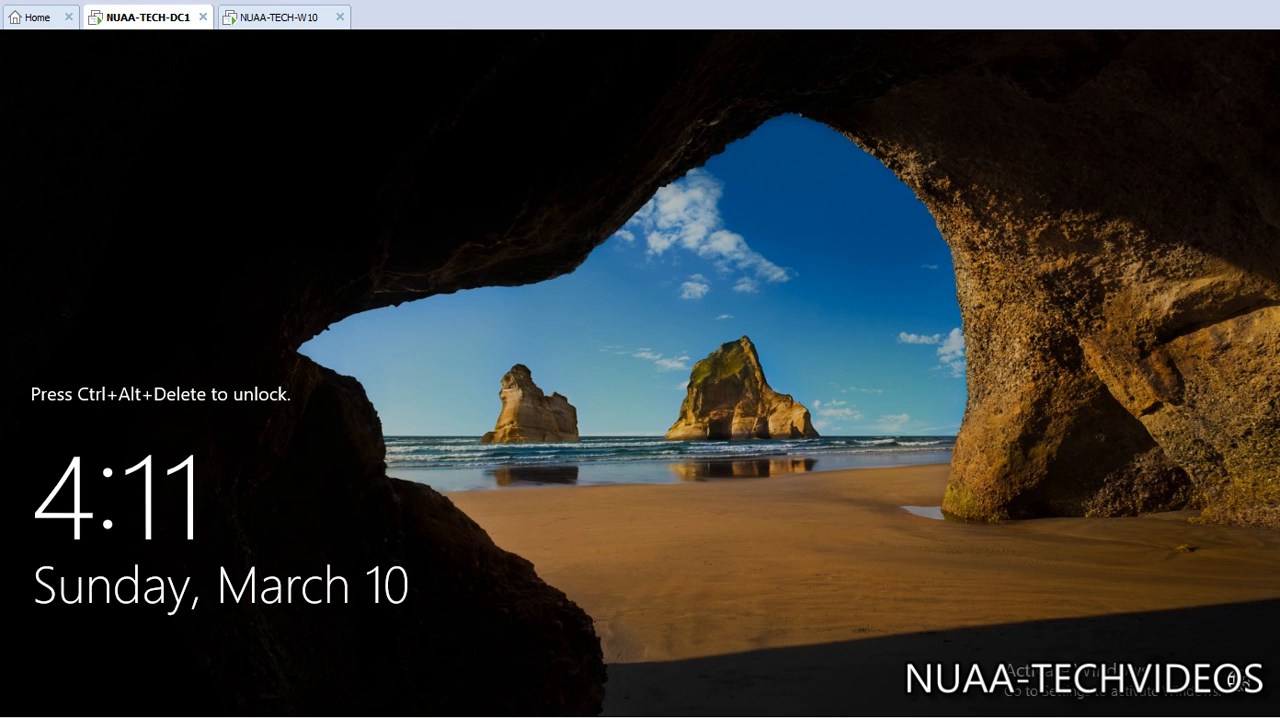
Sign in to NUAA-TECH-DC1 as Administrator and select the NUAA-TECHVIDEOS.COM domain node in ADUC
key(Ctrl+Alt+Delete)
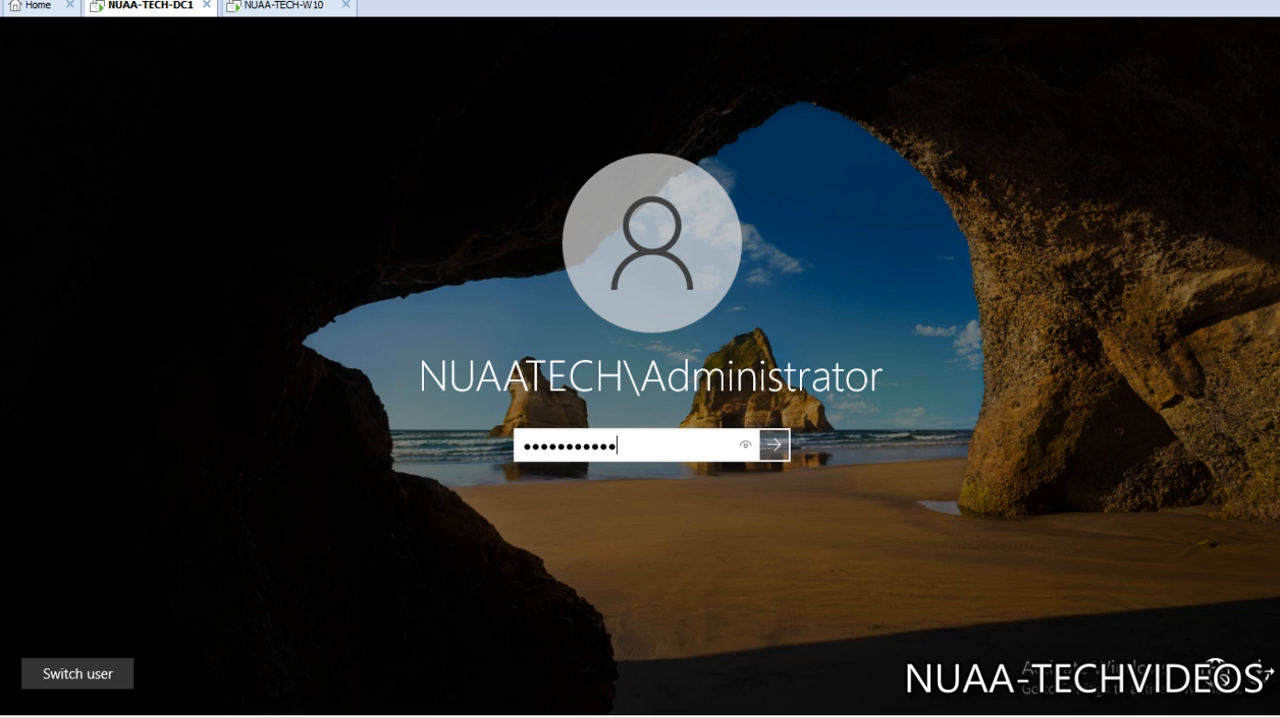
click(774, 444)
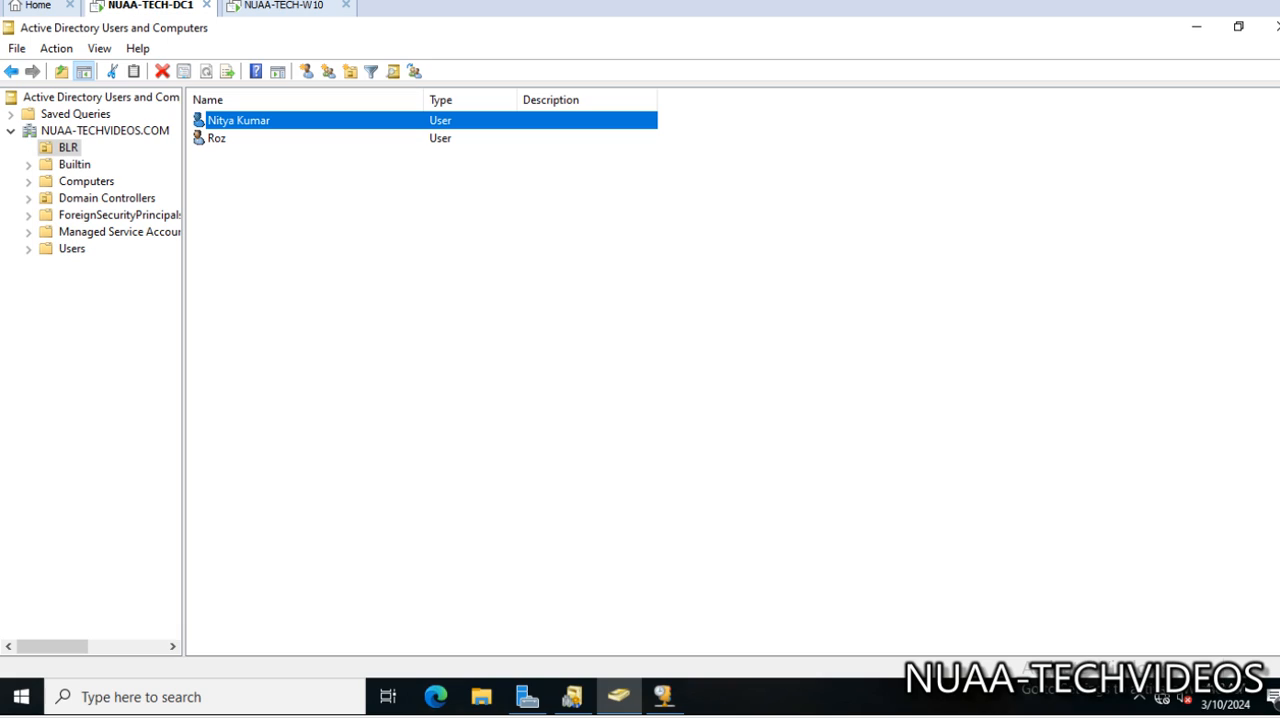
click(104, 130)
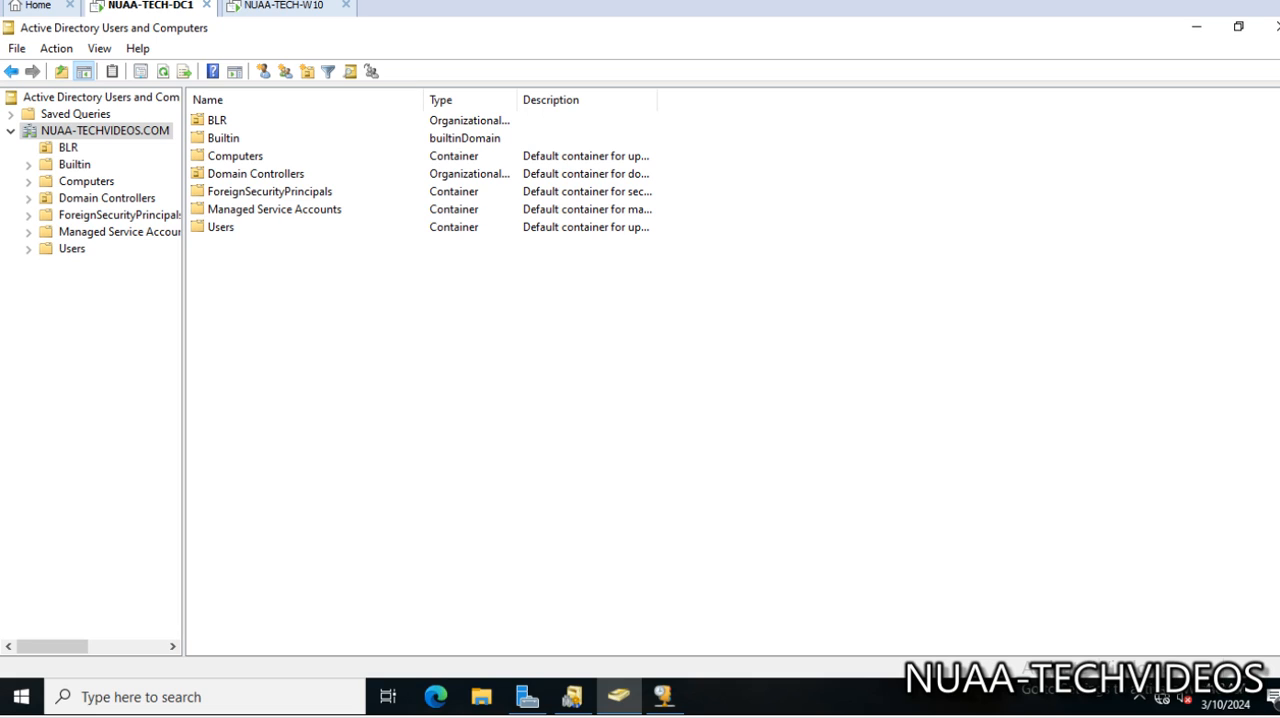
mouse_move(1196, 26)
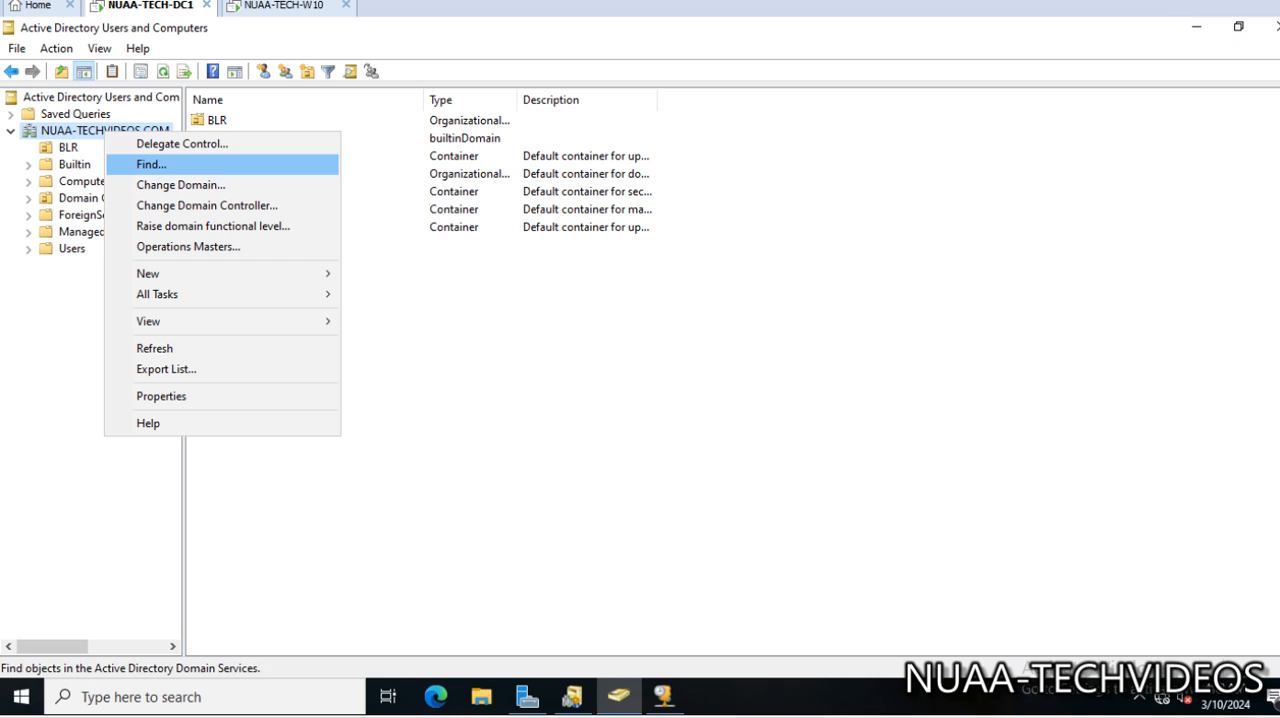
In Find Users, Contacts and Groups, browse the search locations to TEST.LOCAL and back, then close the search
click(151, 164)
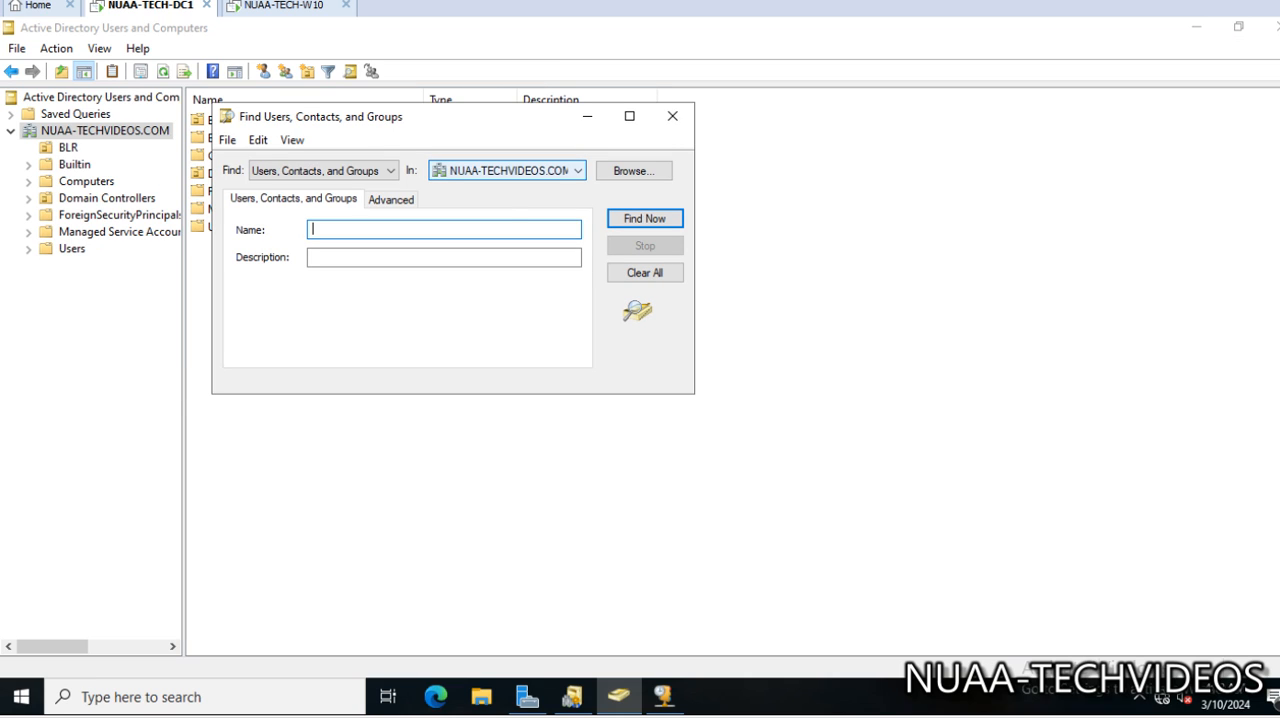
click(577, 170)
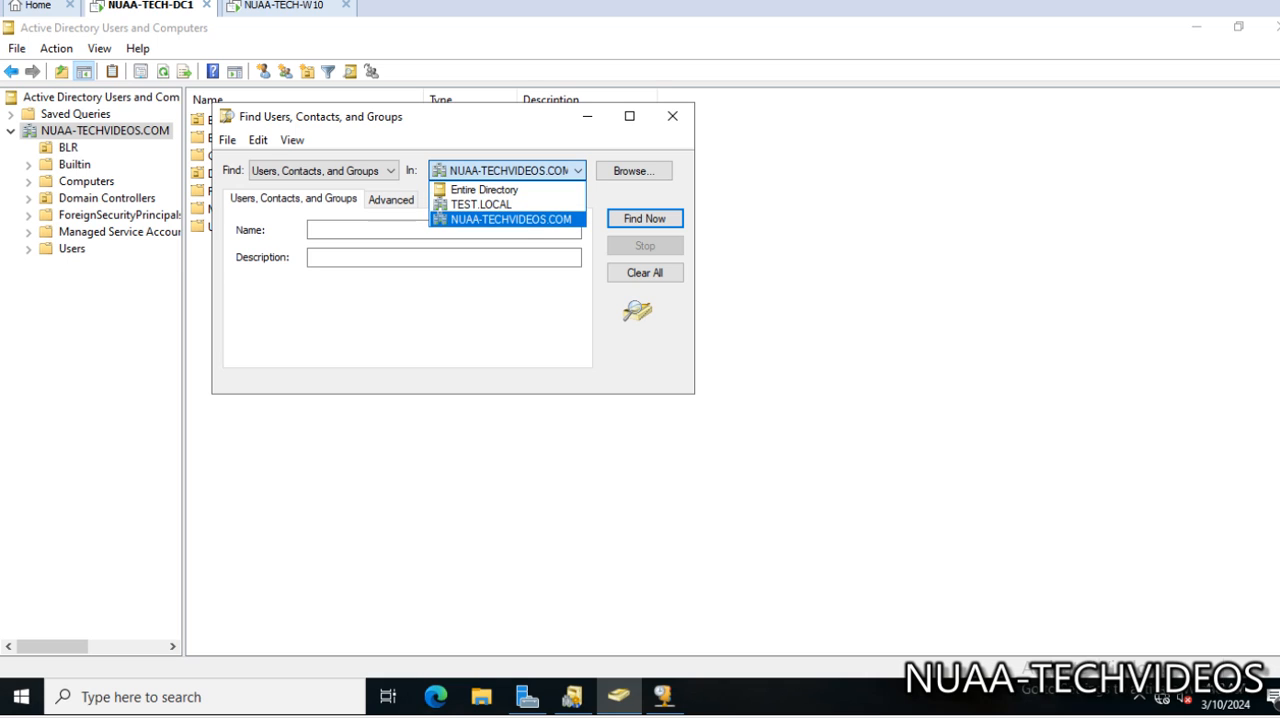
click(481, 204)
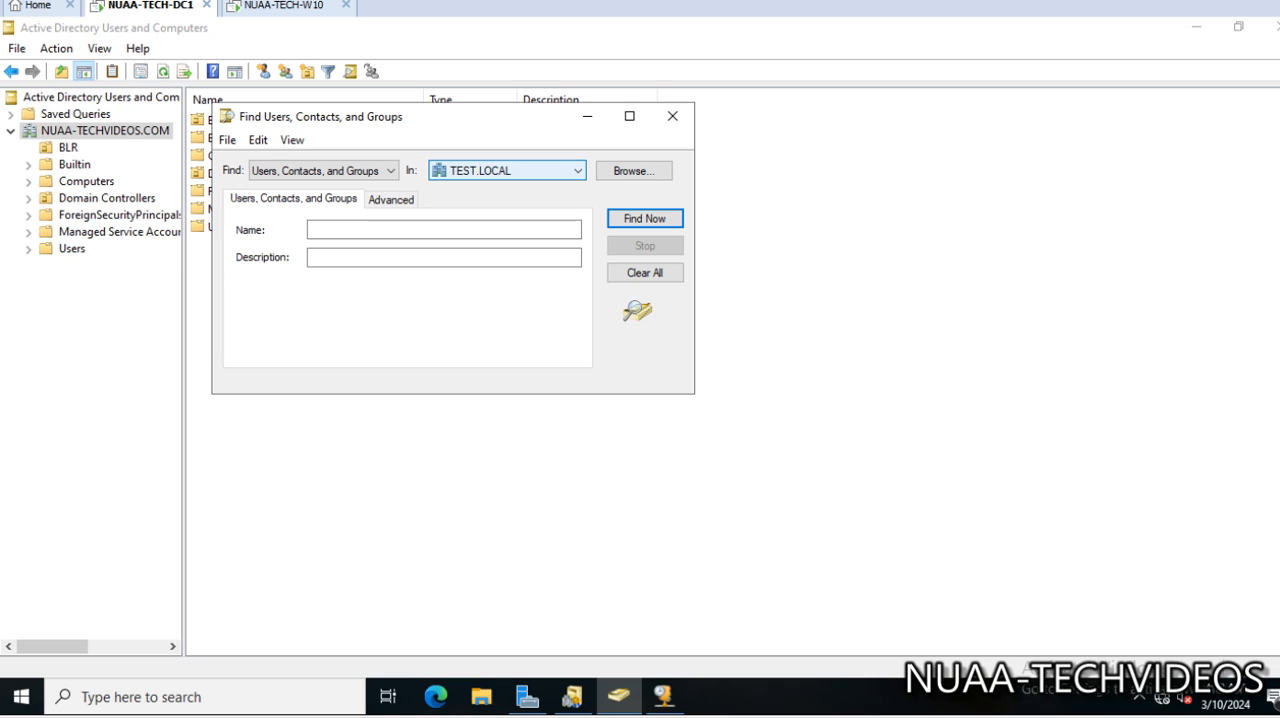
click(577, 170)
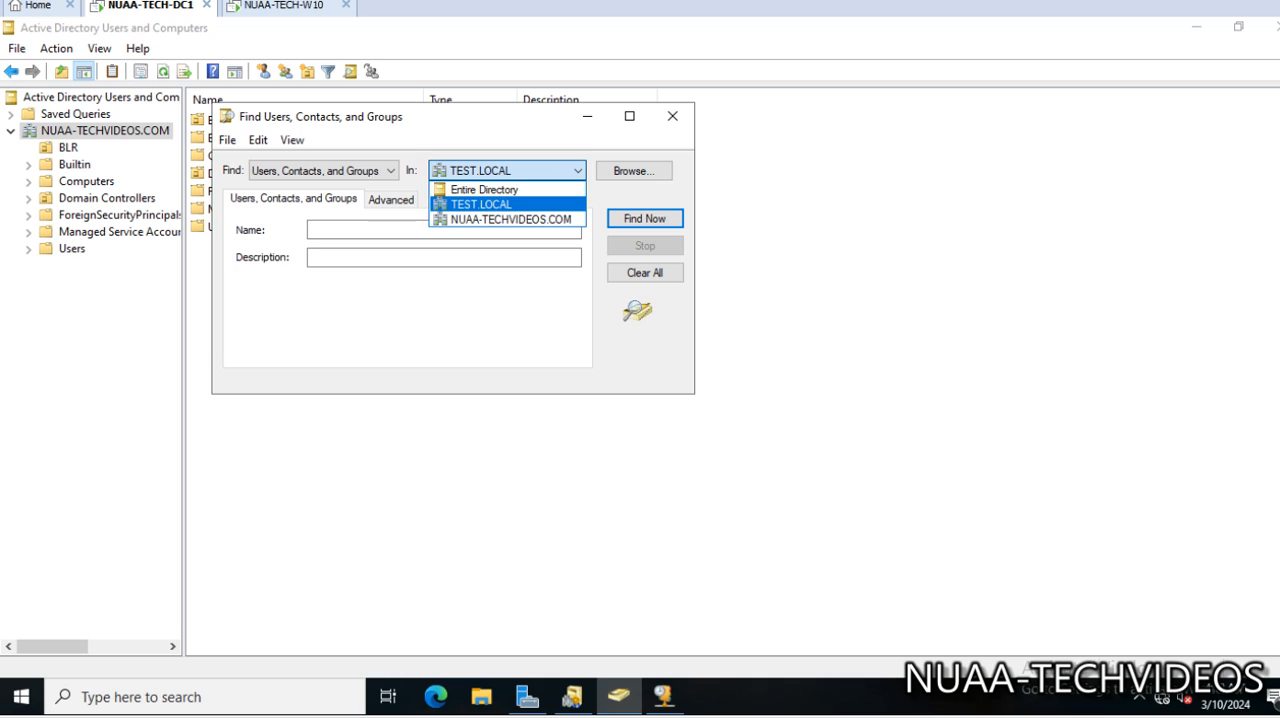
mouse_move(484, 189)
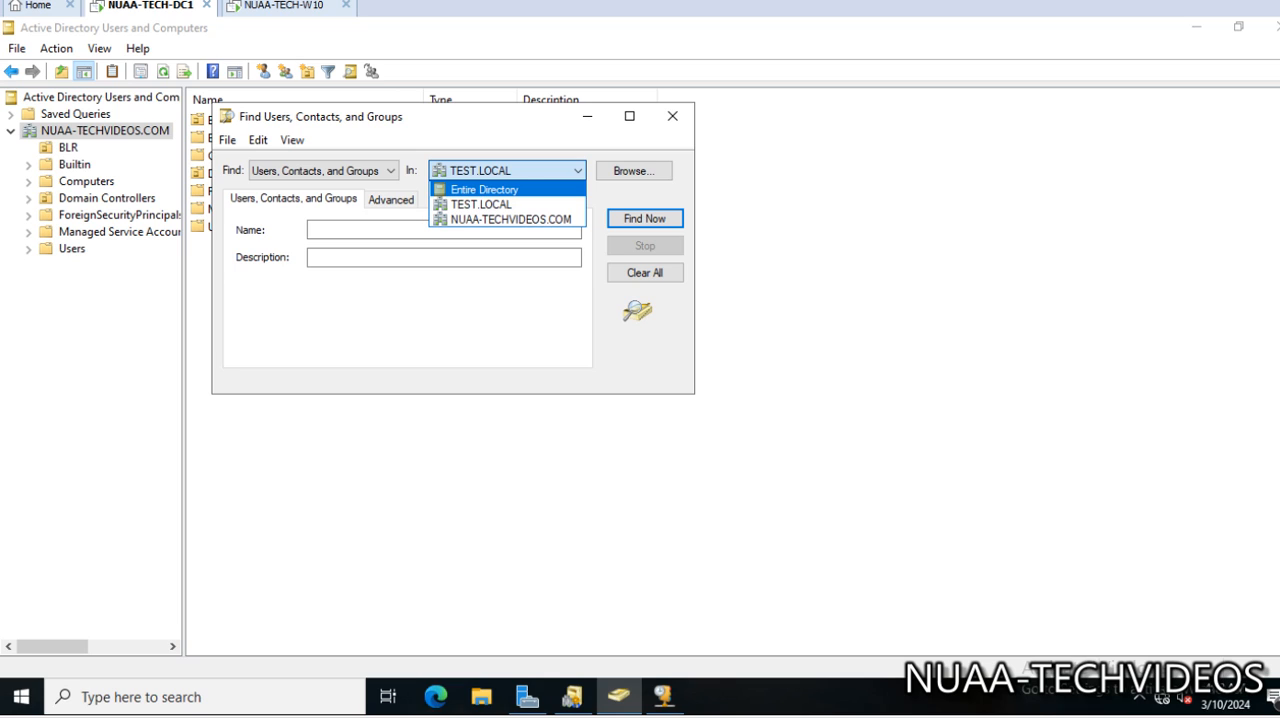
click(510, 219)
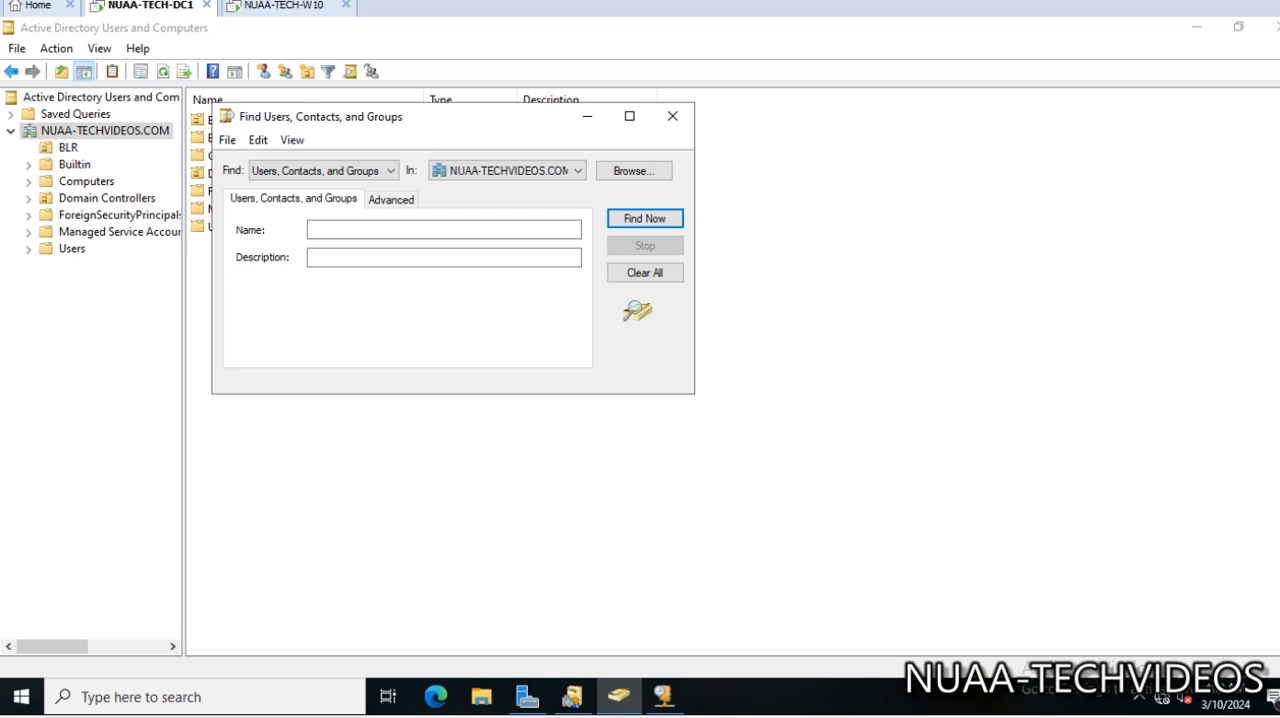
click(672, 116)
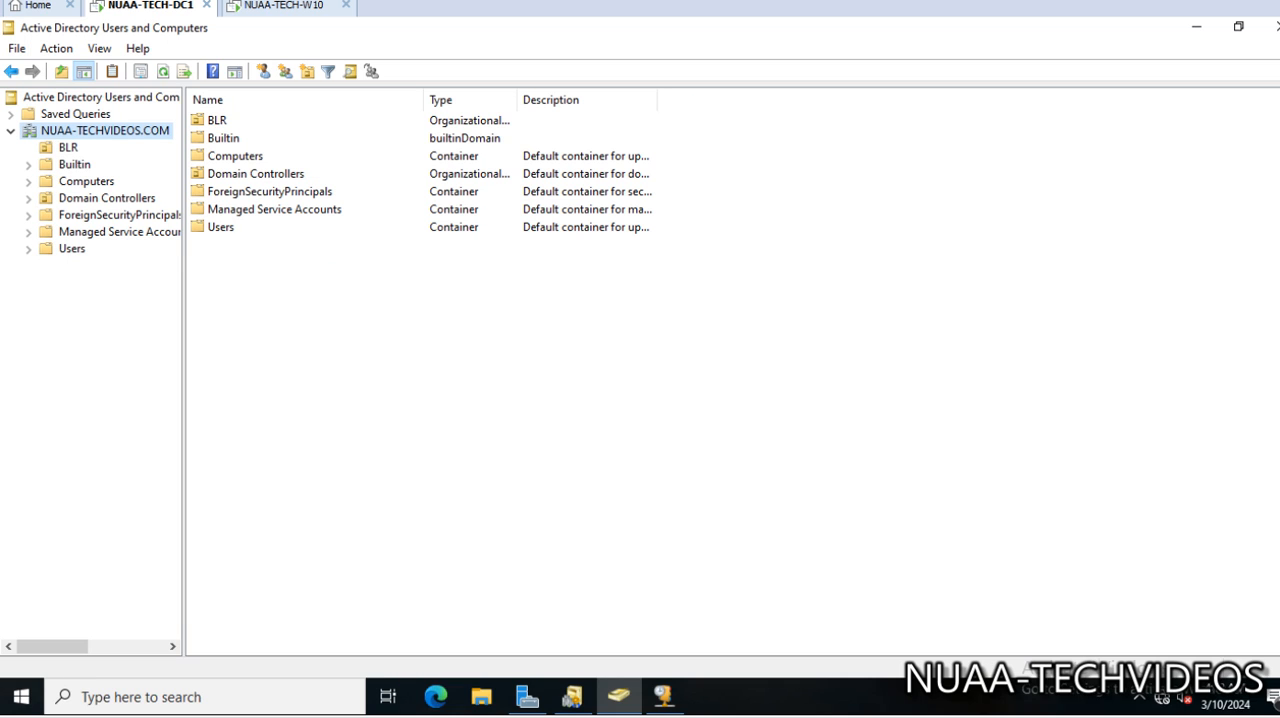
click(68, 147)
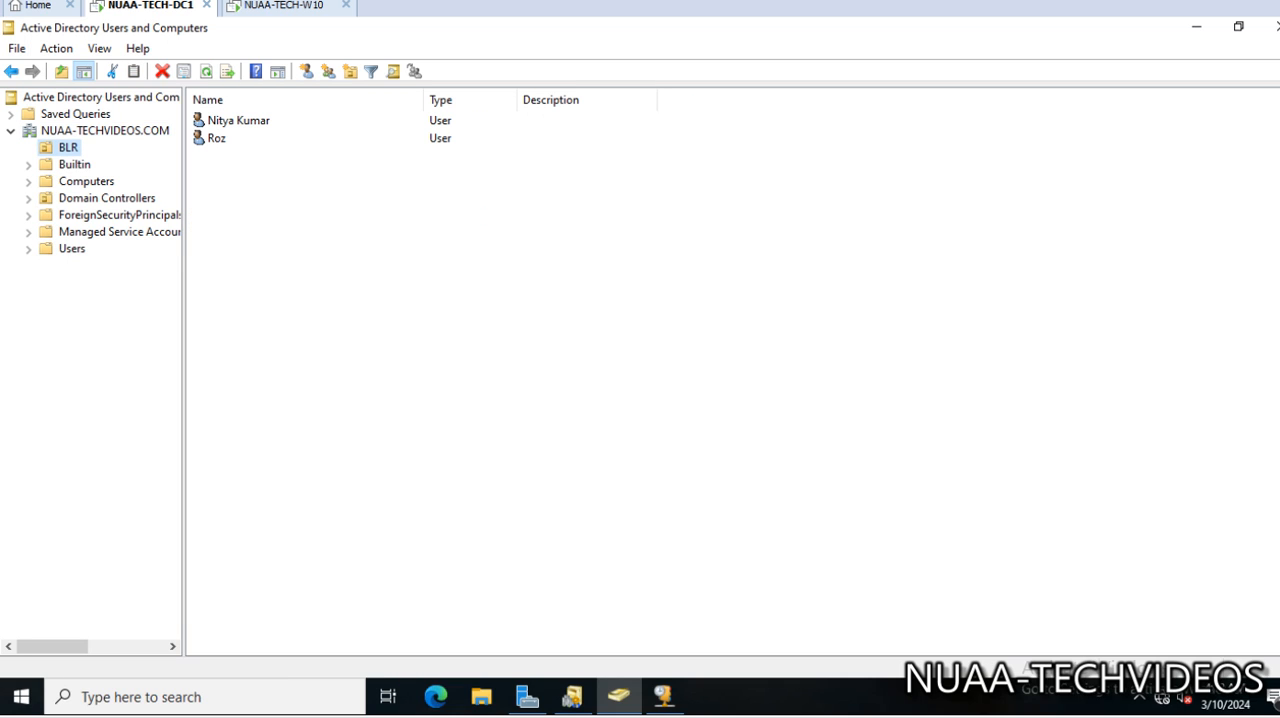
double_click(216, 137)
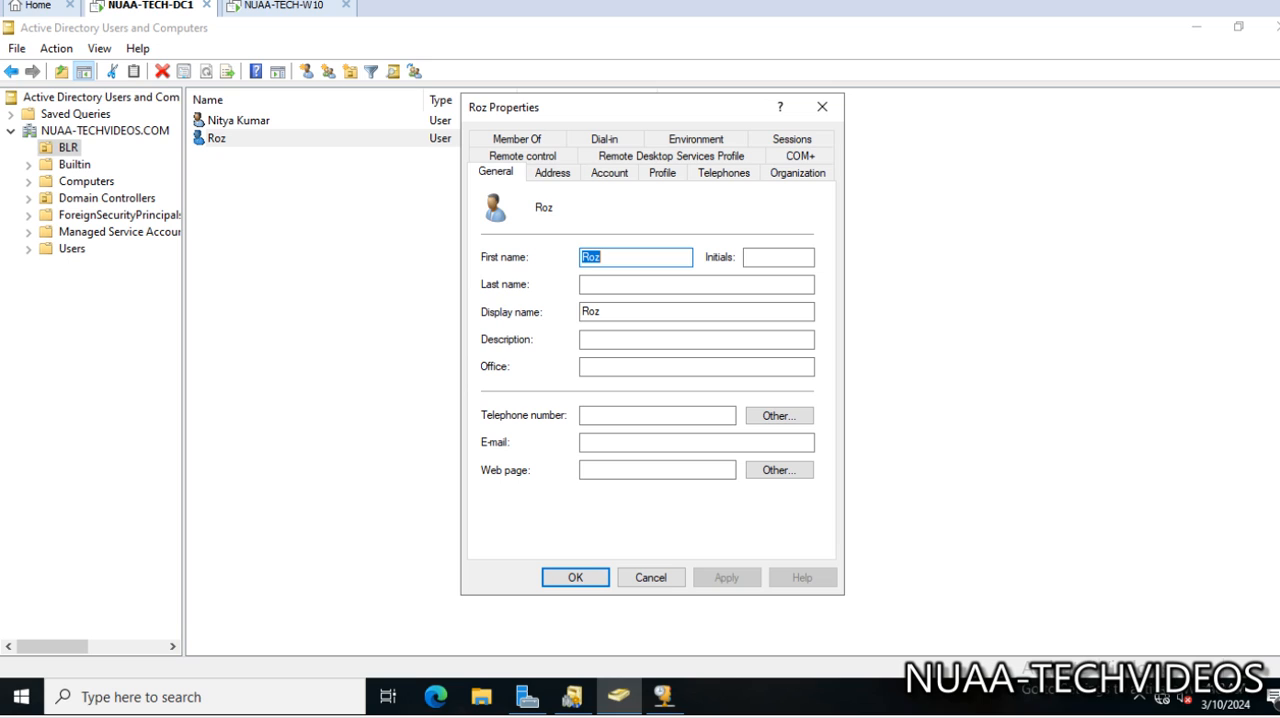
click(609, 172)
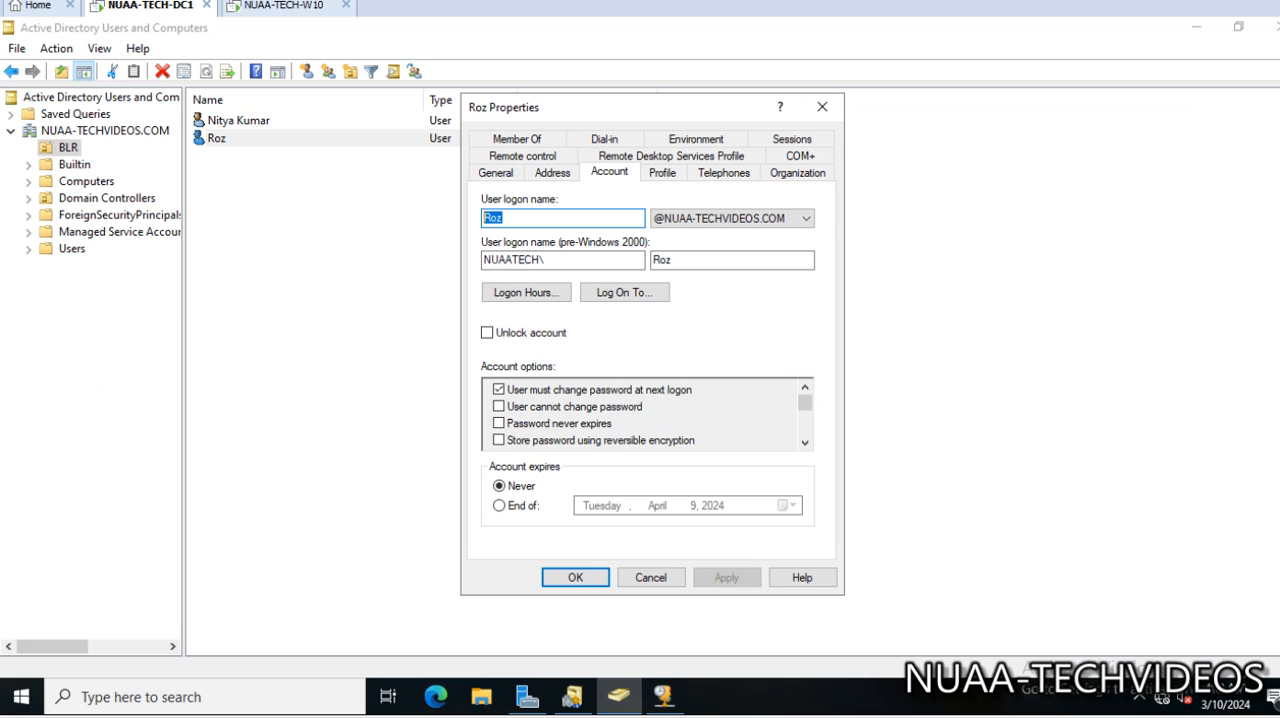
click(805, 217)
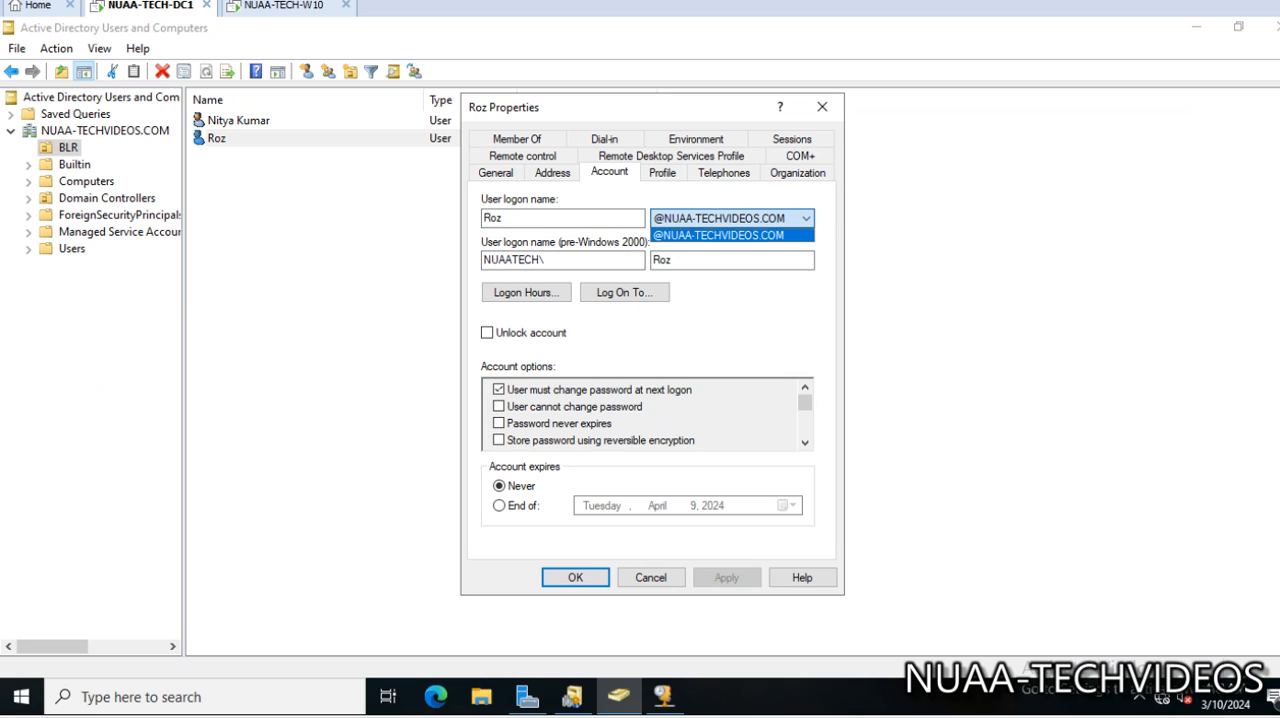
click(718, 235)
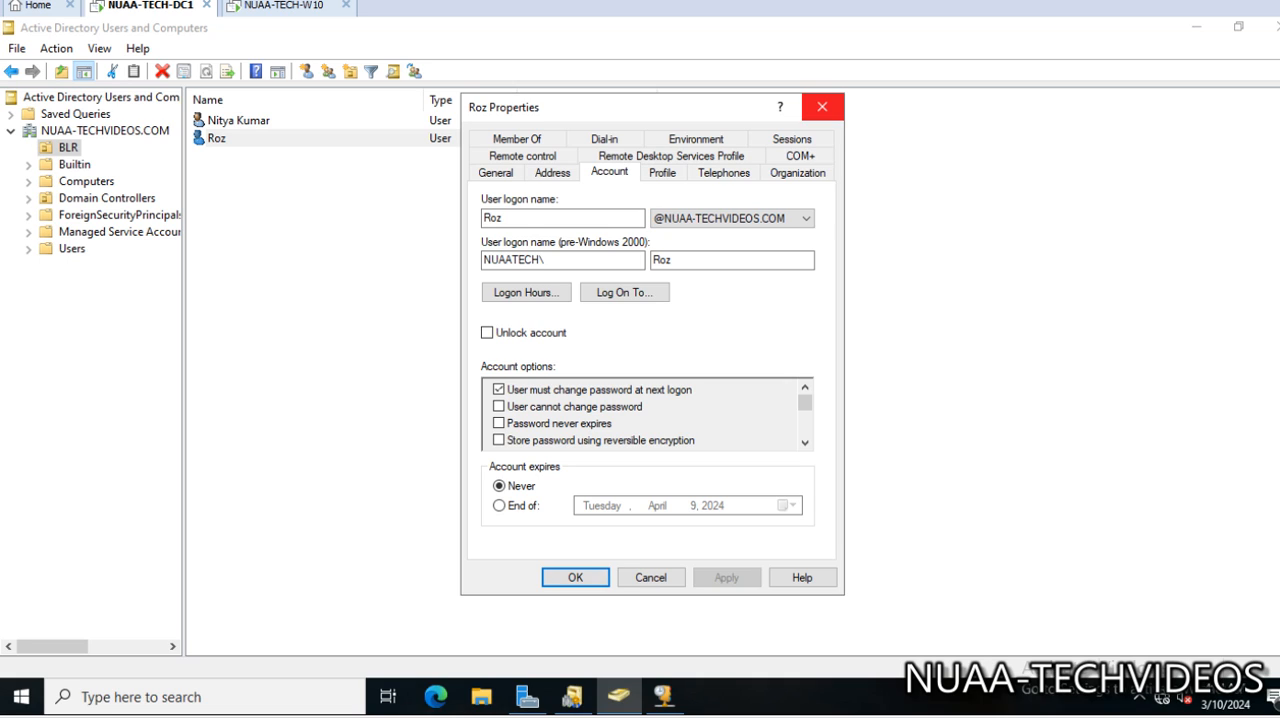
click(286, 6)
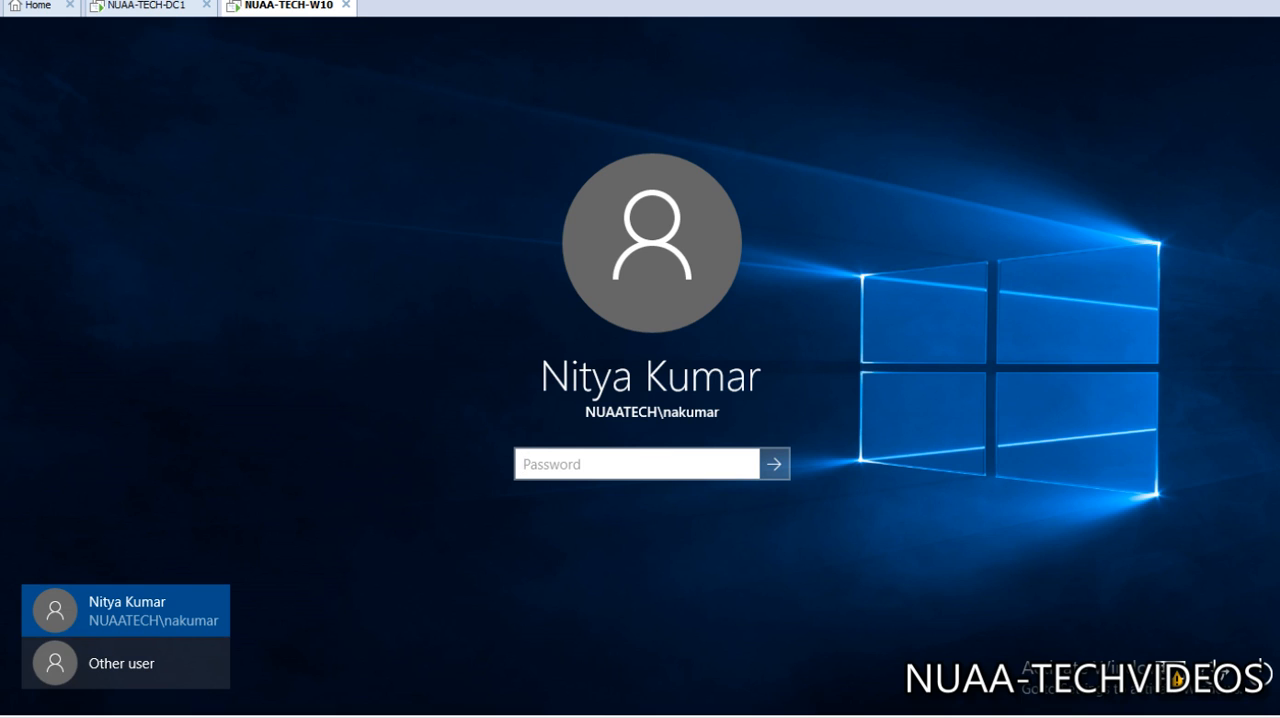
click(125, 662)
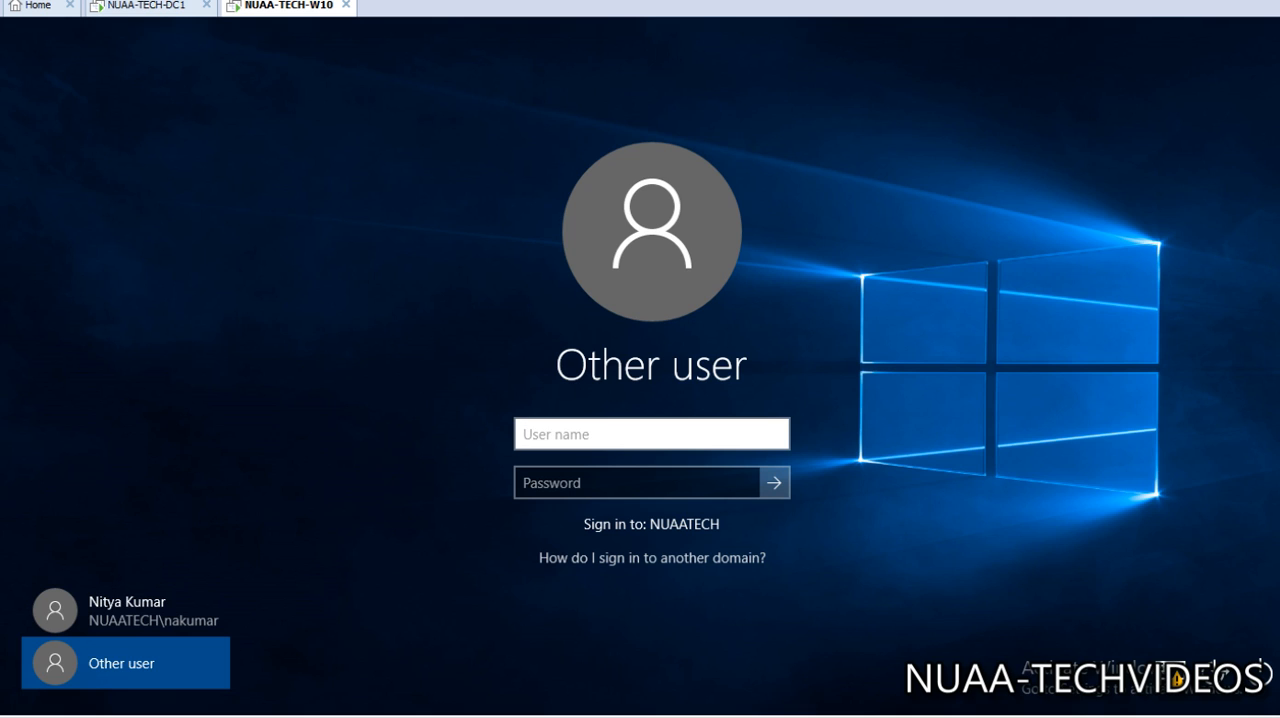
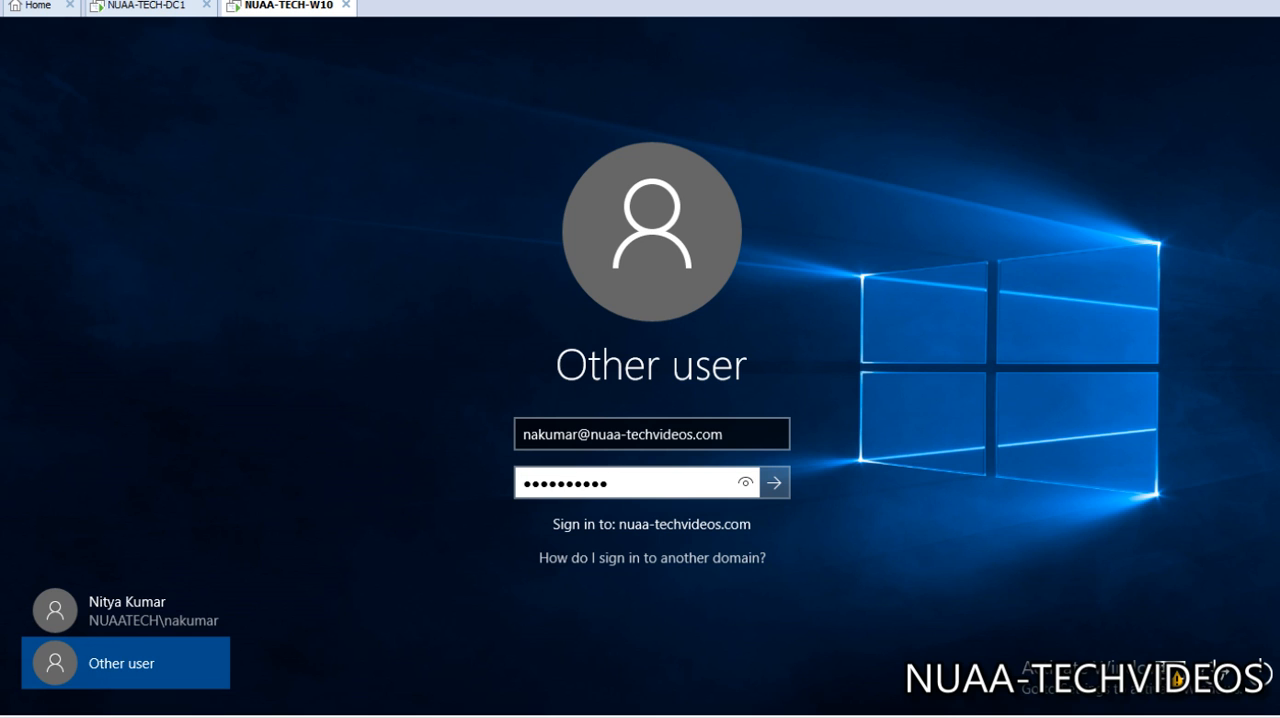
click(773, 482)
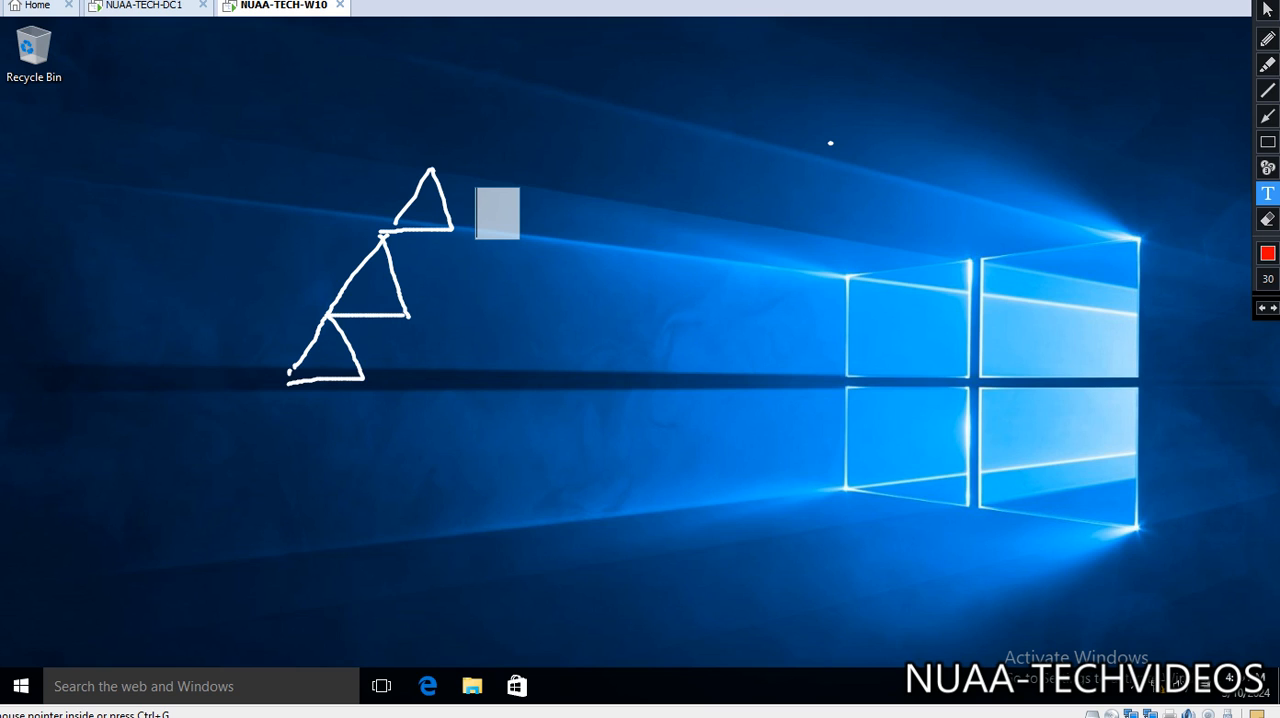
Label the top and middle triangles ABC.COM and B.ABC.COM with the Text tool
text(aB)
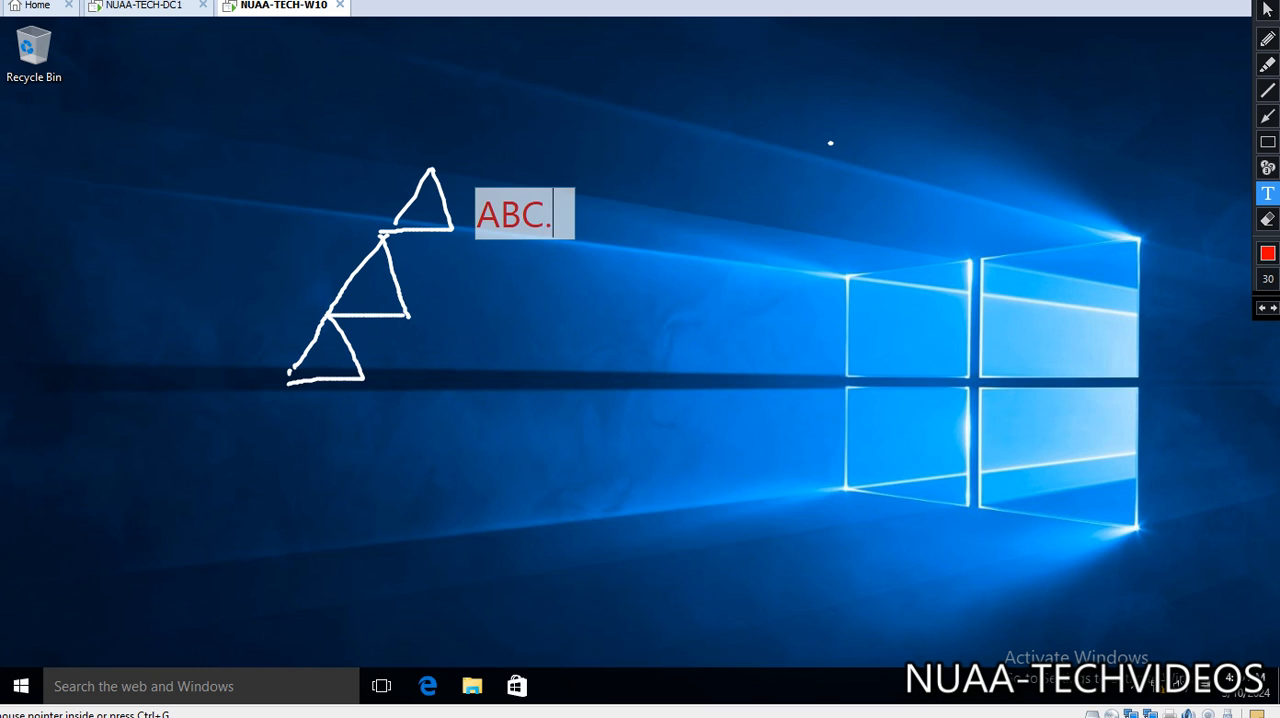
text(COM)
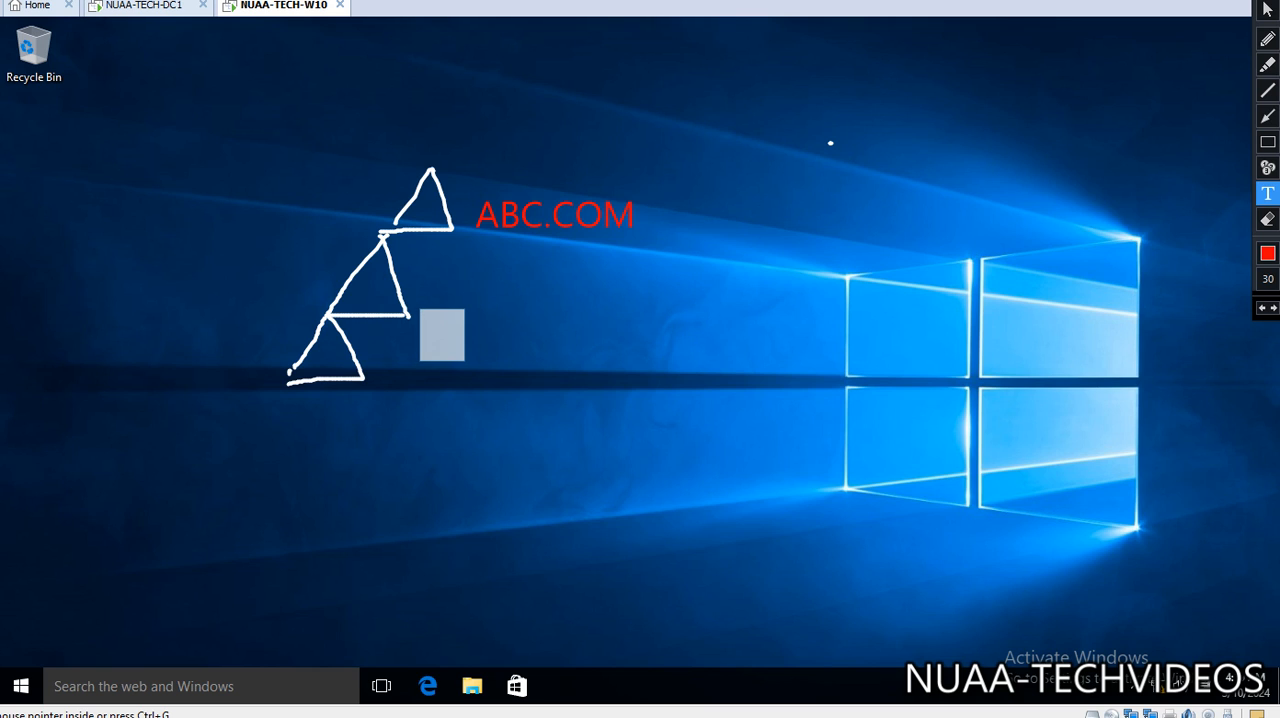
text(B.ABC)
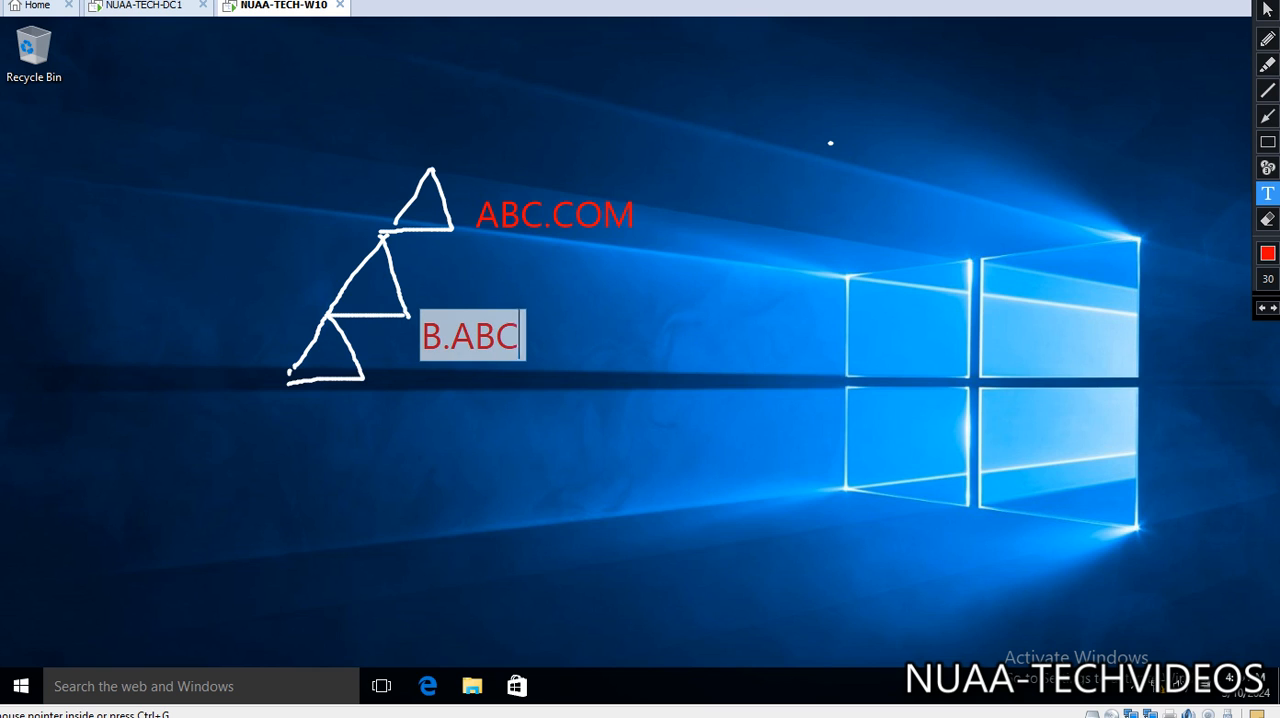
text(.COM)
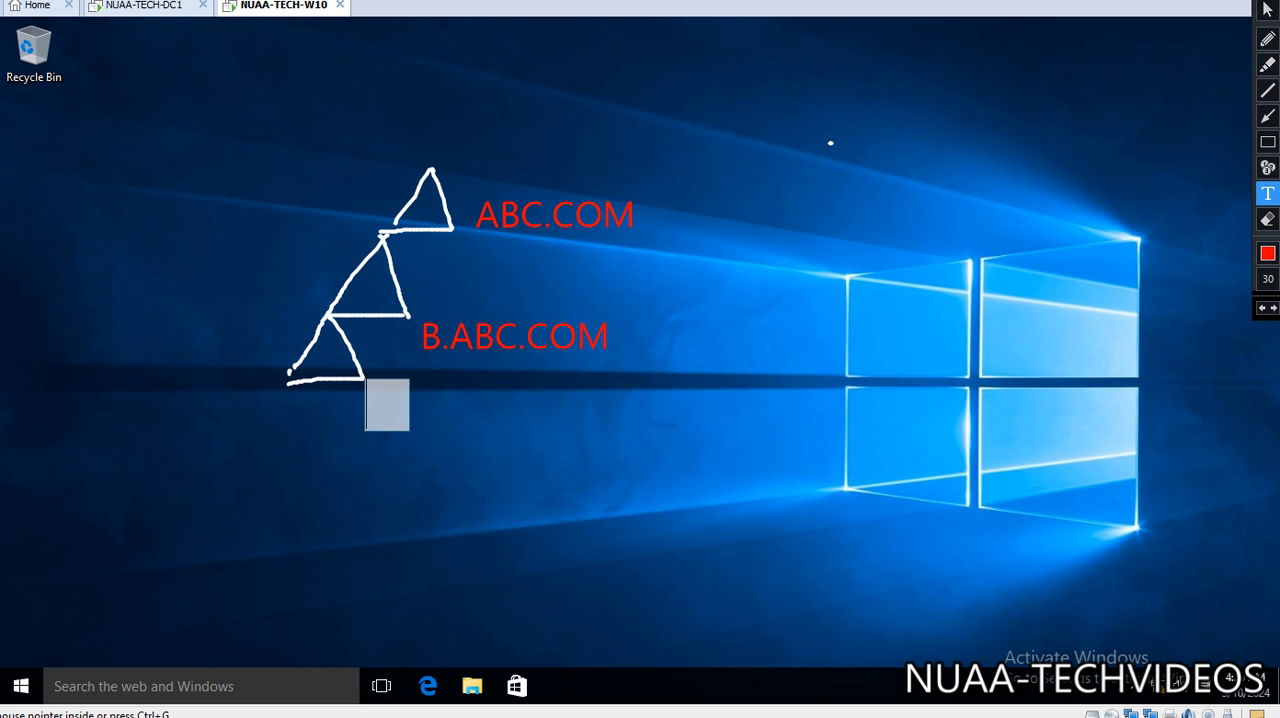
Label the lowest triangle C.B.ABC.COM, correcting a mistyped letter
text(C.)
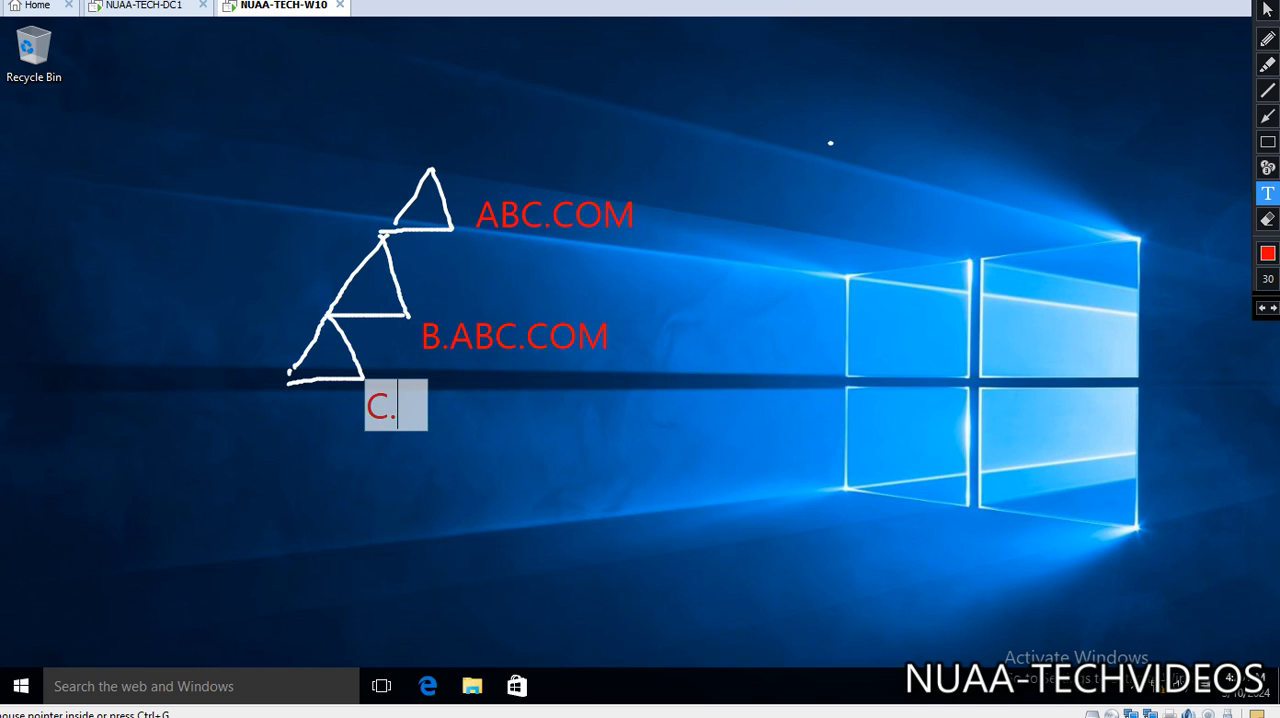
text(AB)
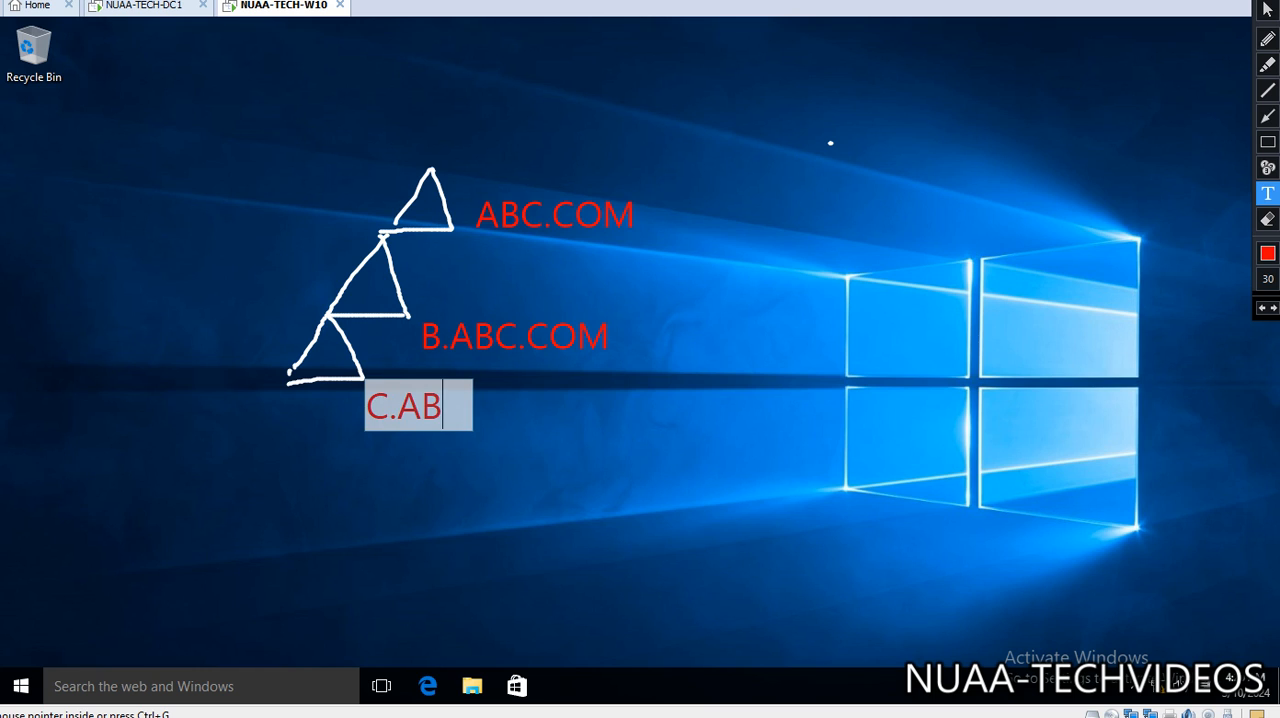
key(backspace)
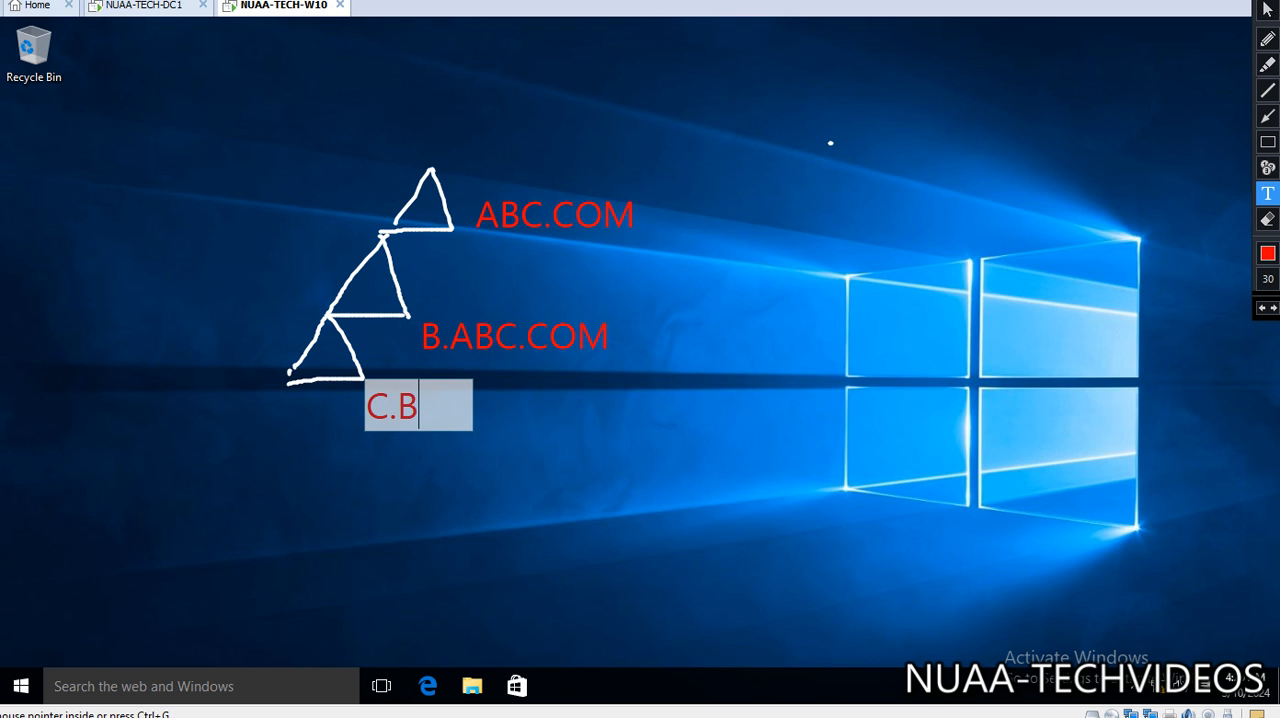
text(.AB)
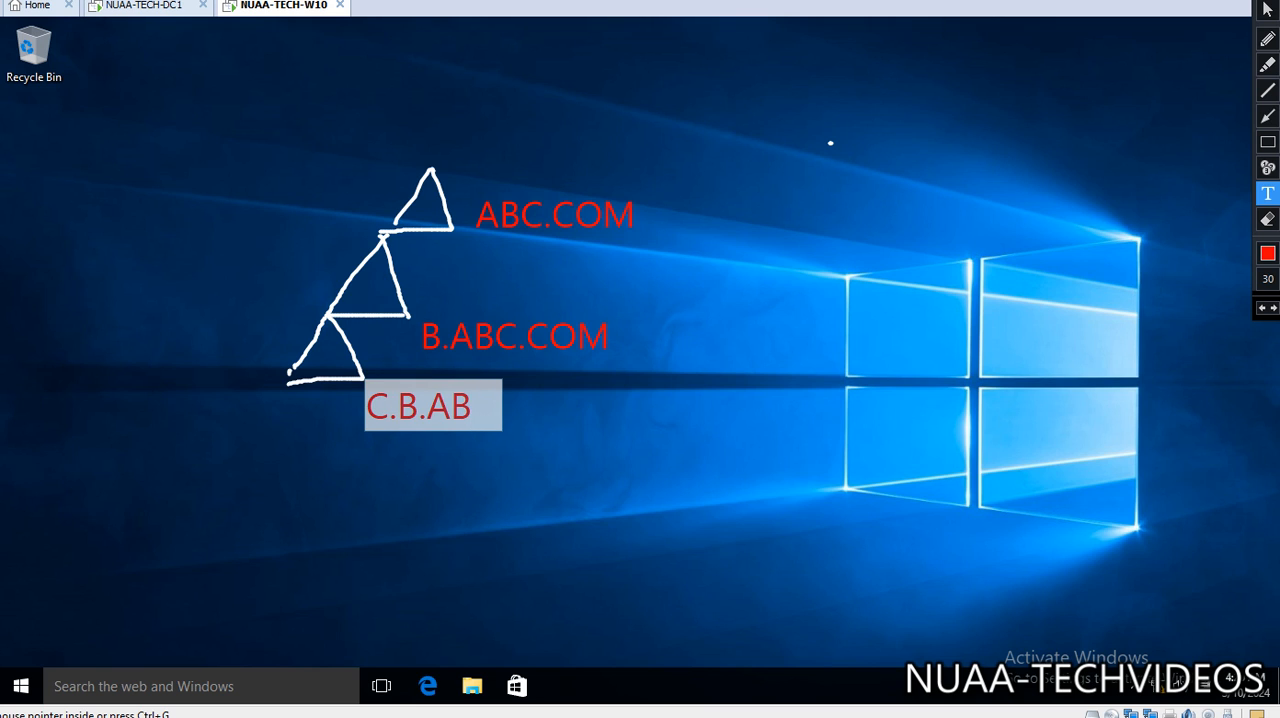
text(C.)
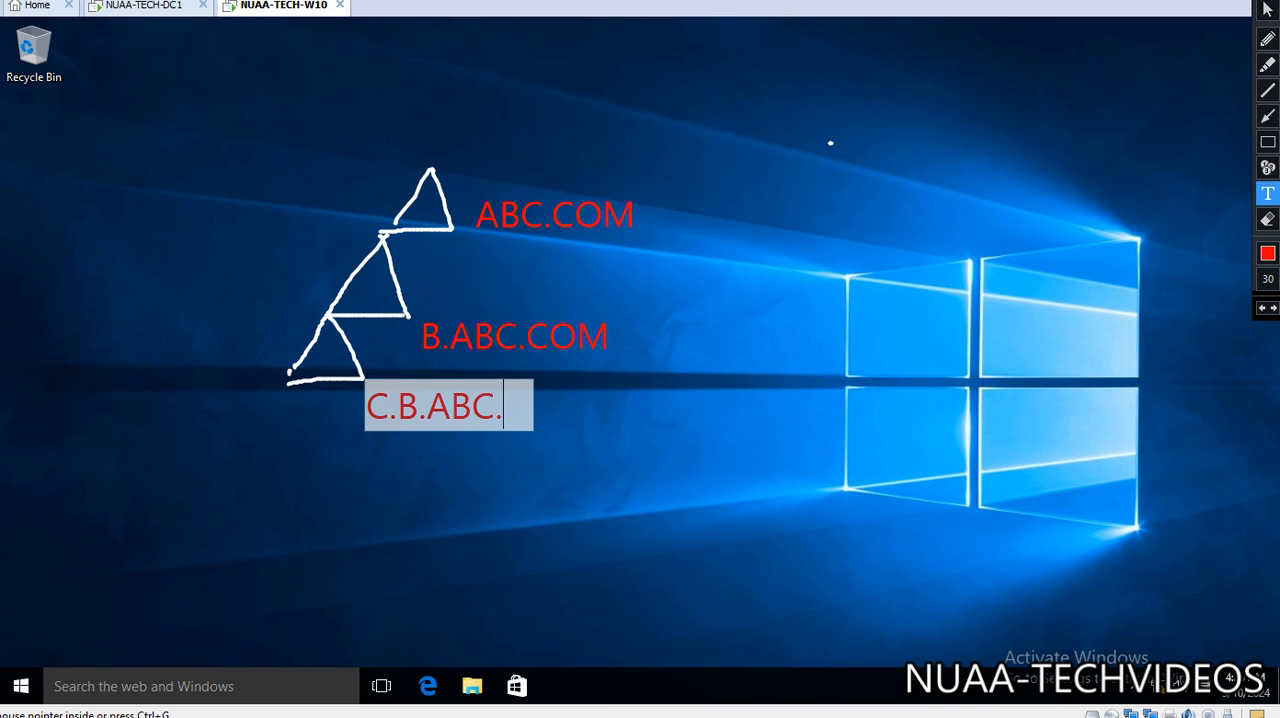
text(COM)
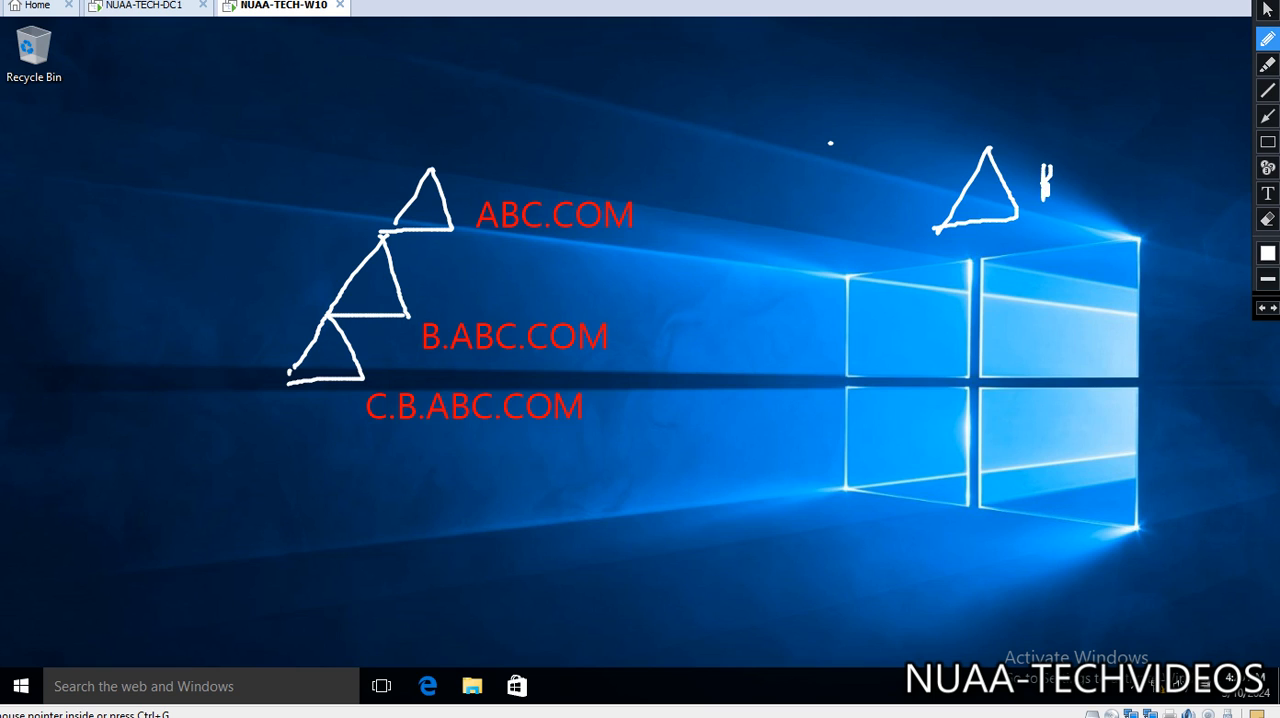
Handwrite KCB.COM beside the right triangle and draw a line linking C.B.ABC.COM to it
drag(1045, 180, 1100, 185)
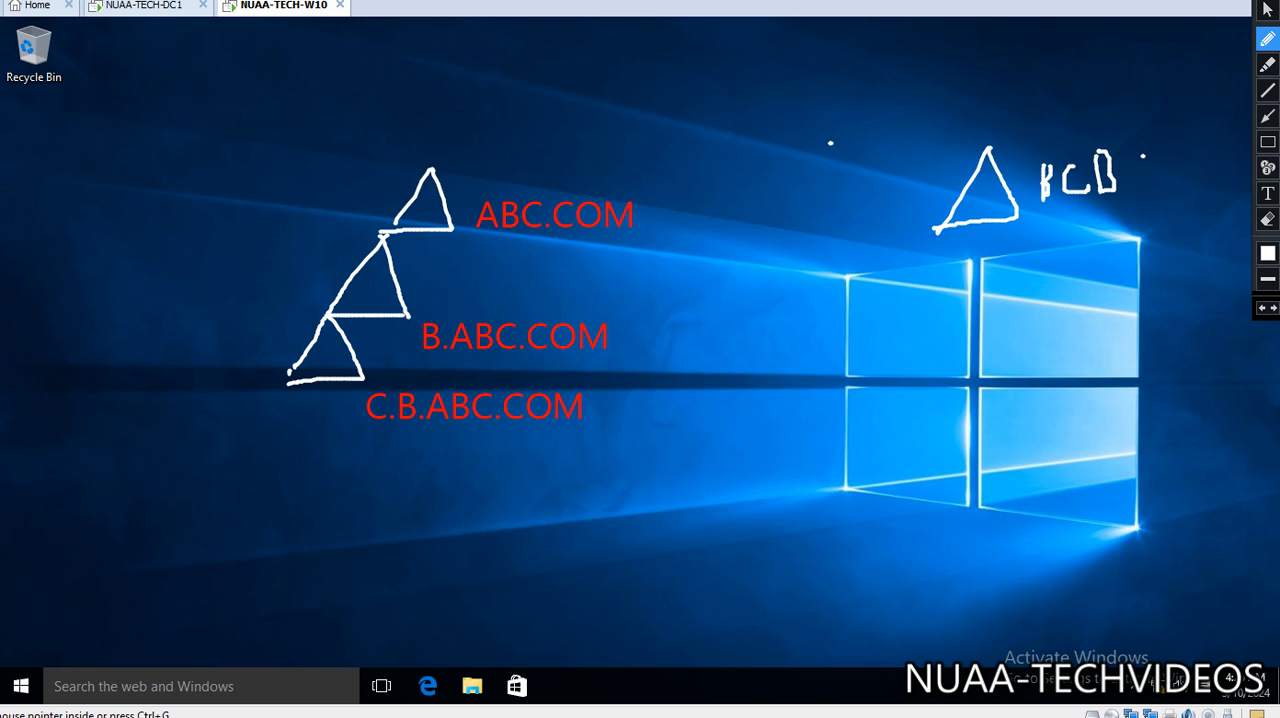
drag(1185, 160, 1215, 205)
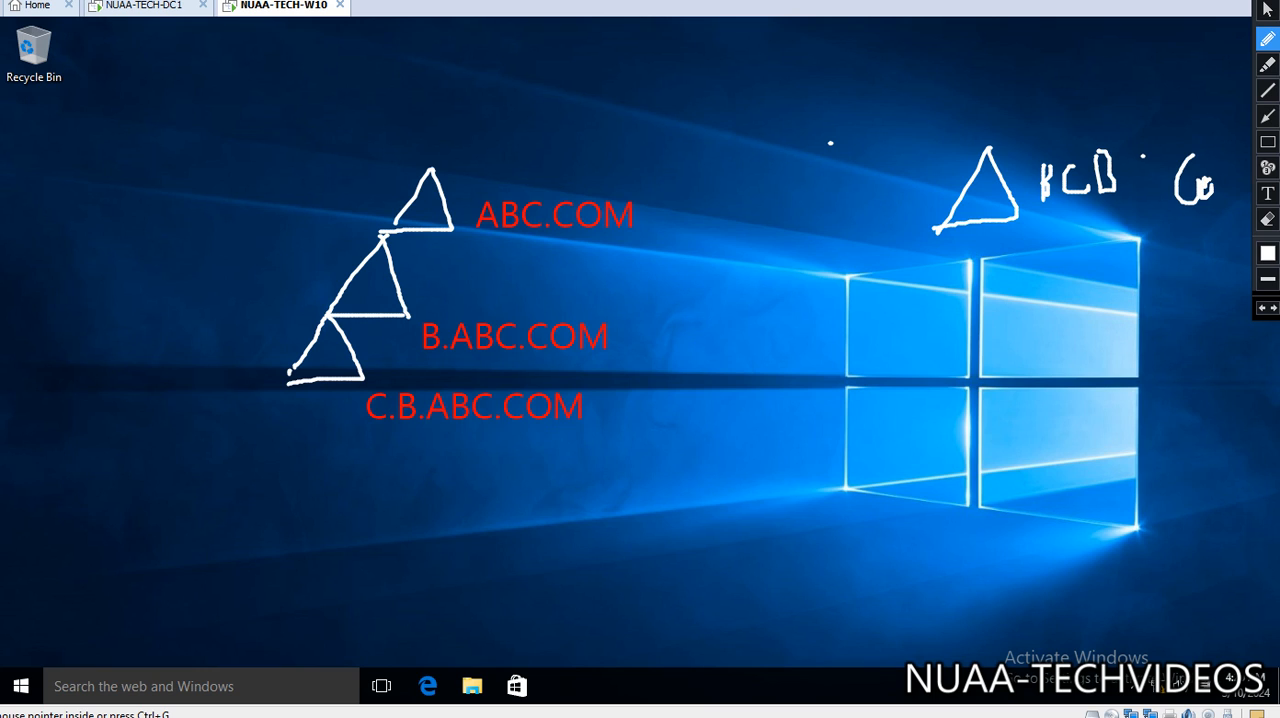
drag(1175, 185, 1240, 190)
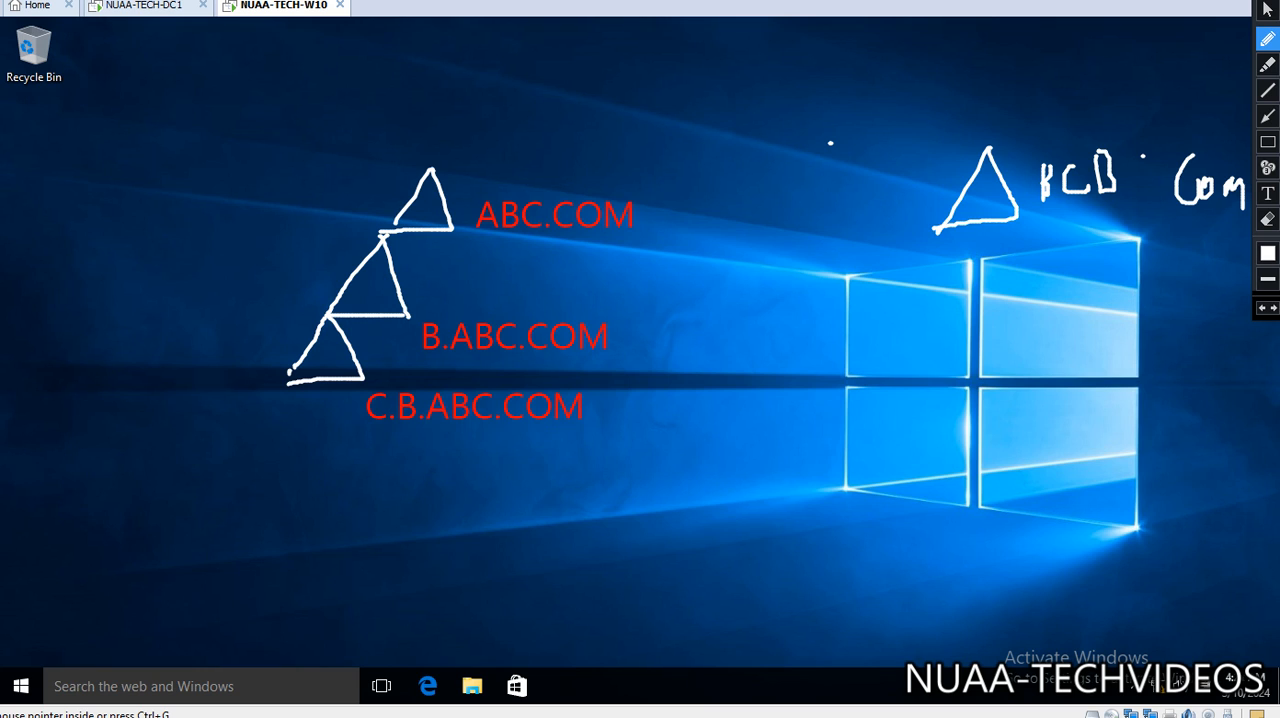
drag(825, 300, 955, 205)
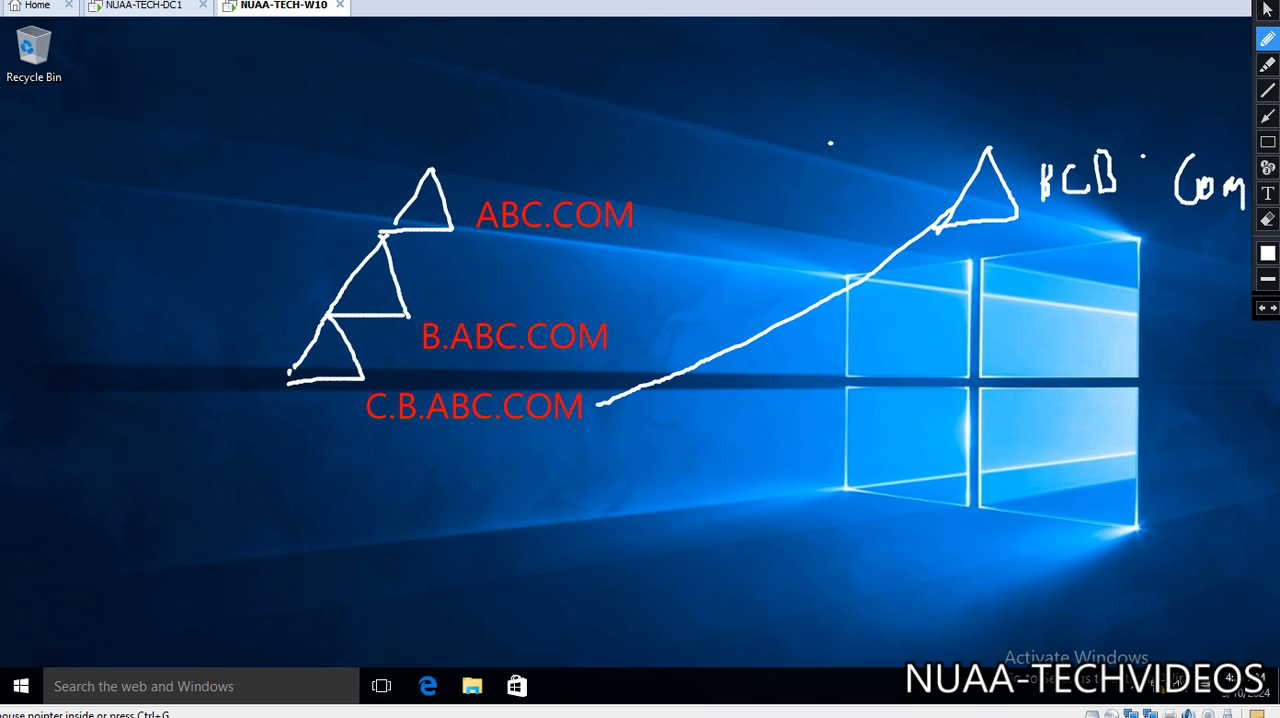
drag(362, 430, 585, 430)
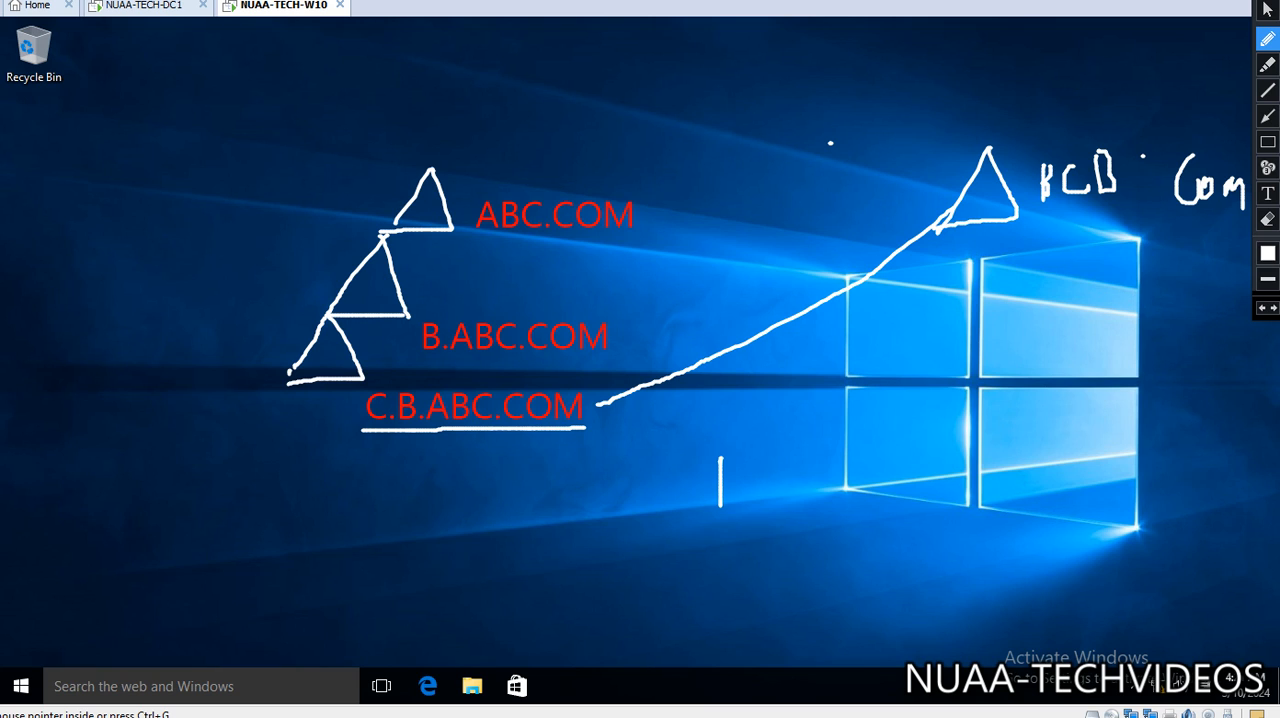
Handwrite ROW.COM below the trees, connect it to C.B.ABC.COM, and underline it
drag(720, 455, 730, 510)
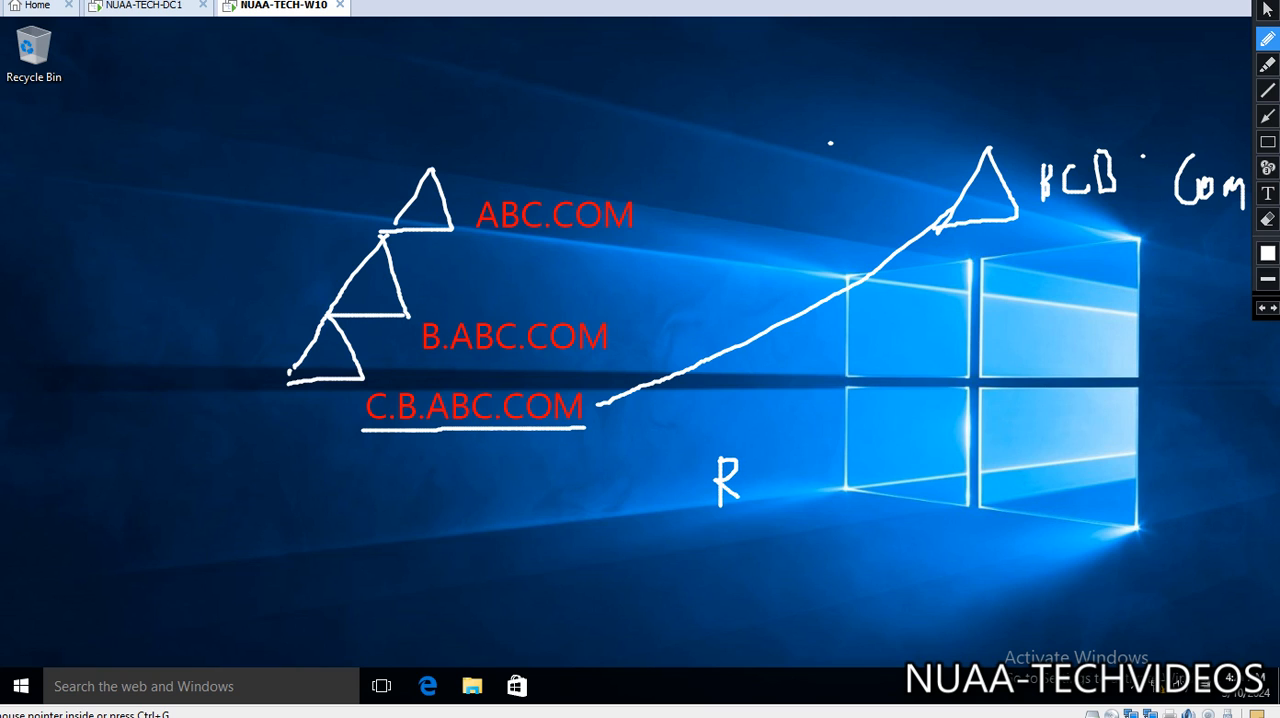
drag(740, 480, 785, 490)
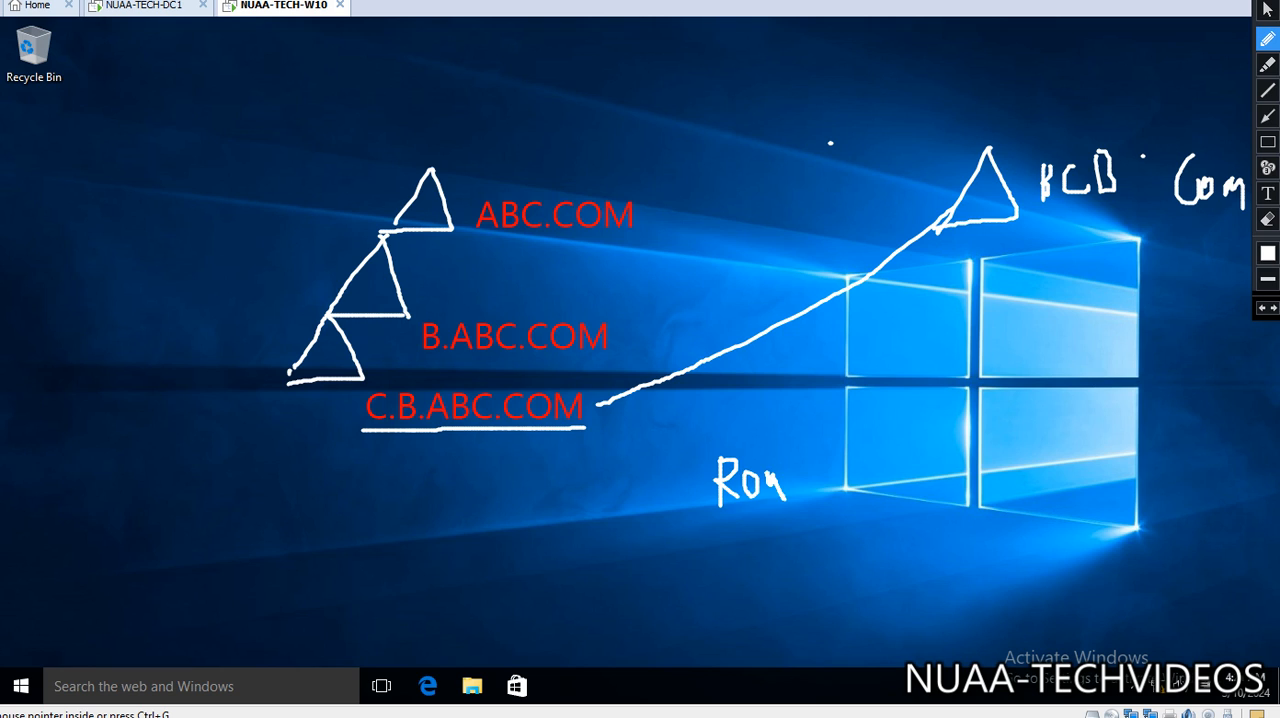
drag(782, 495, 790, 470)
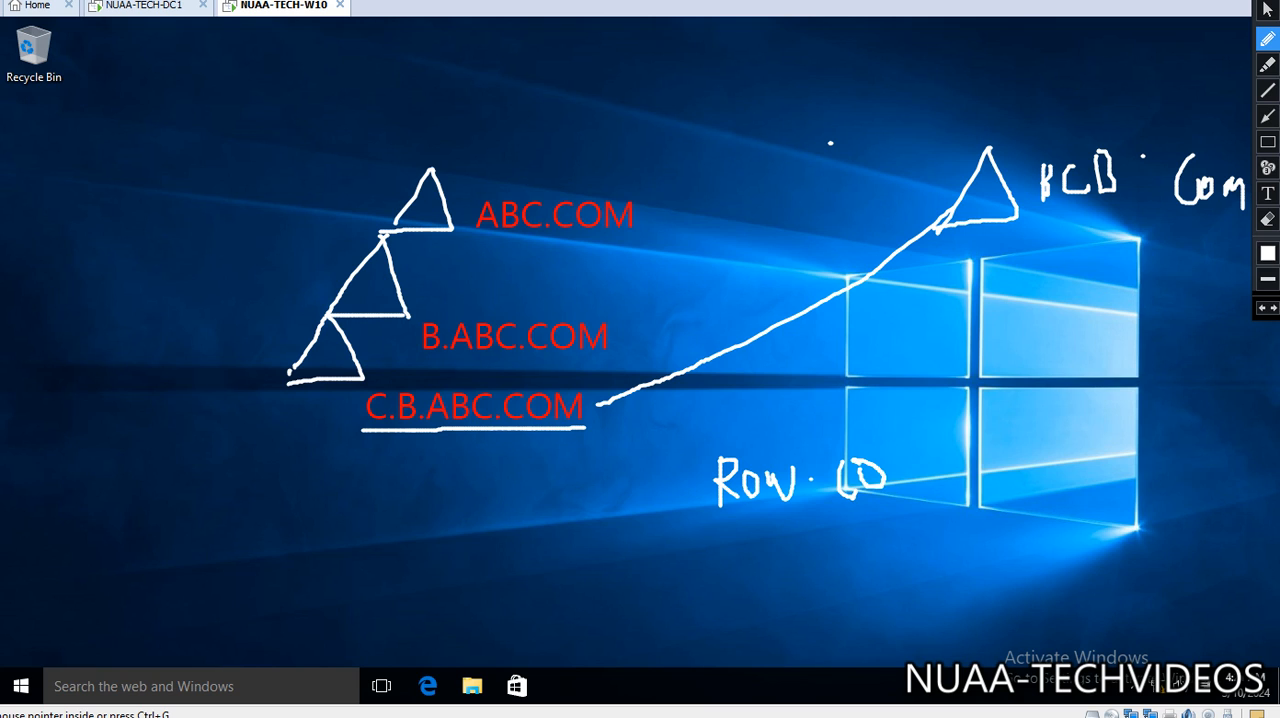
drag(855, 485, 920, 470)
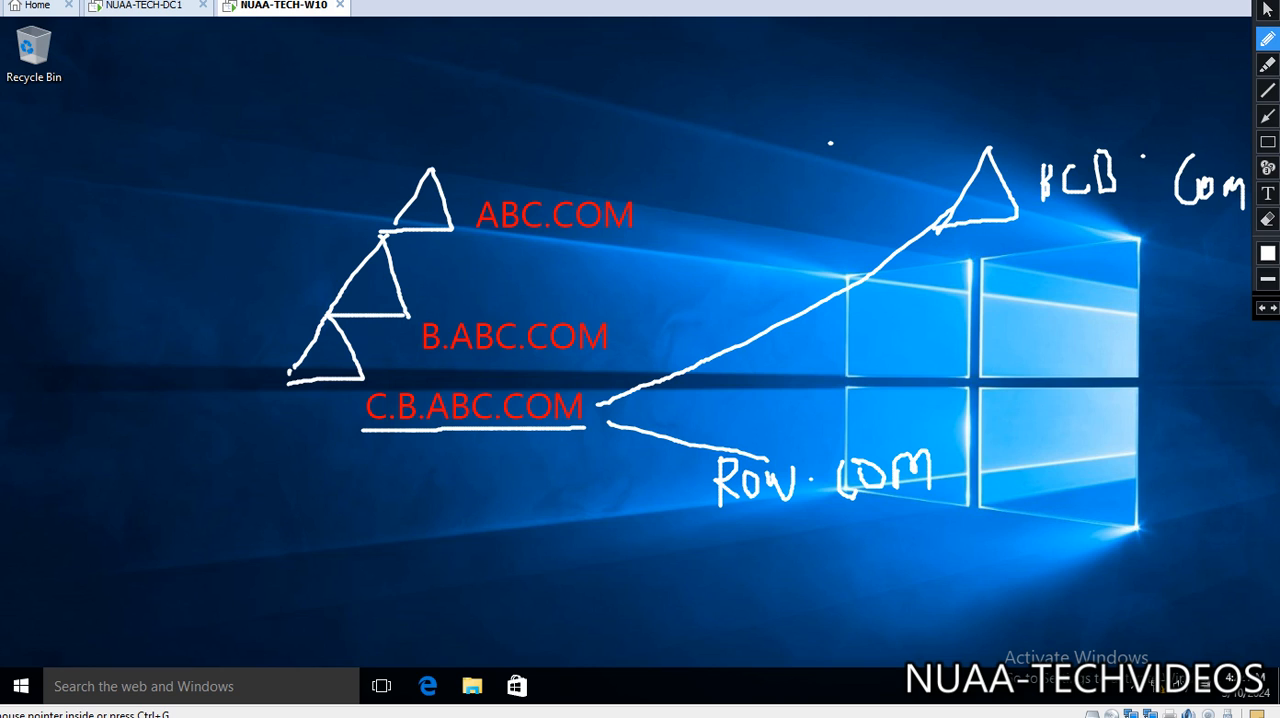
drag(715, 527, 950, 523)
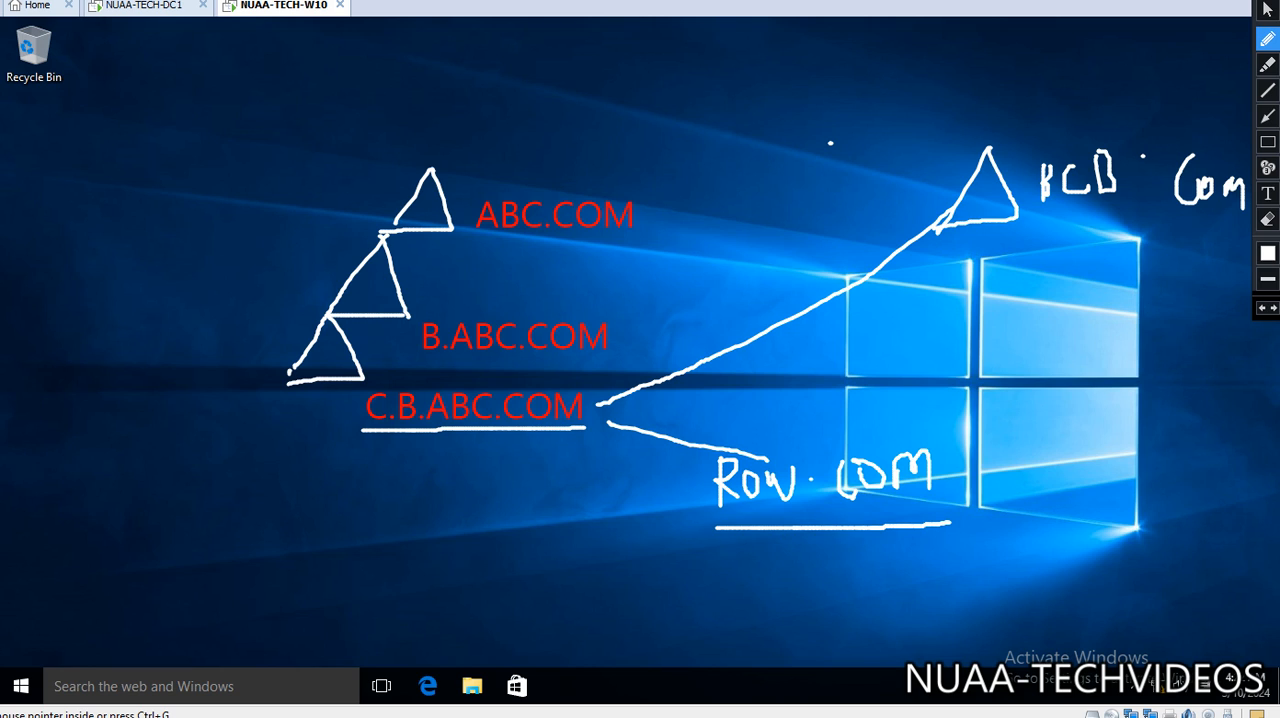